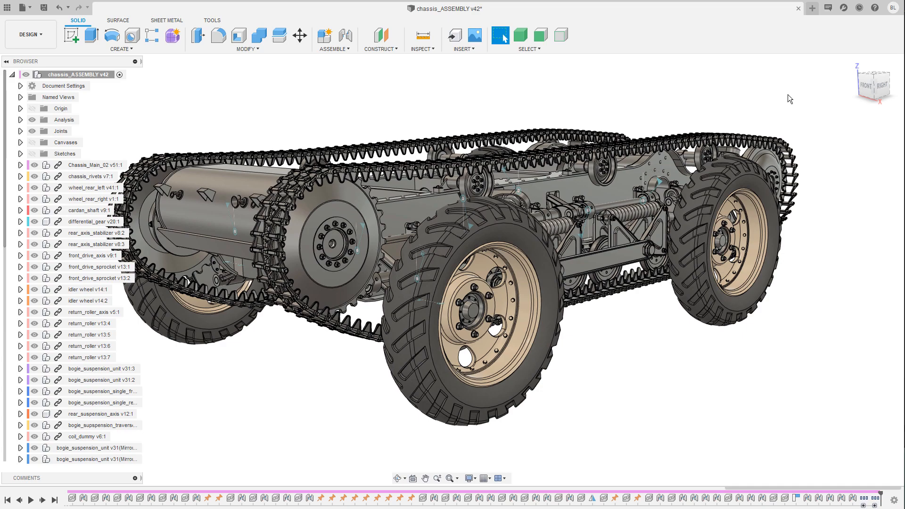
Step: Orbit the assembly, then hide track_links v40:1 and v40:2 in the Browser
drag(788, 98, 679, 95)
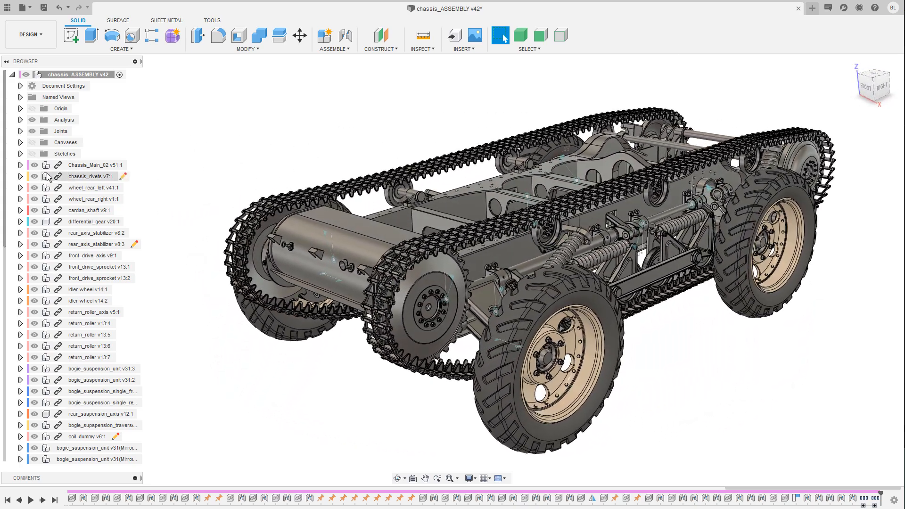
scroll(down, 3)
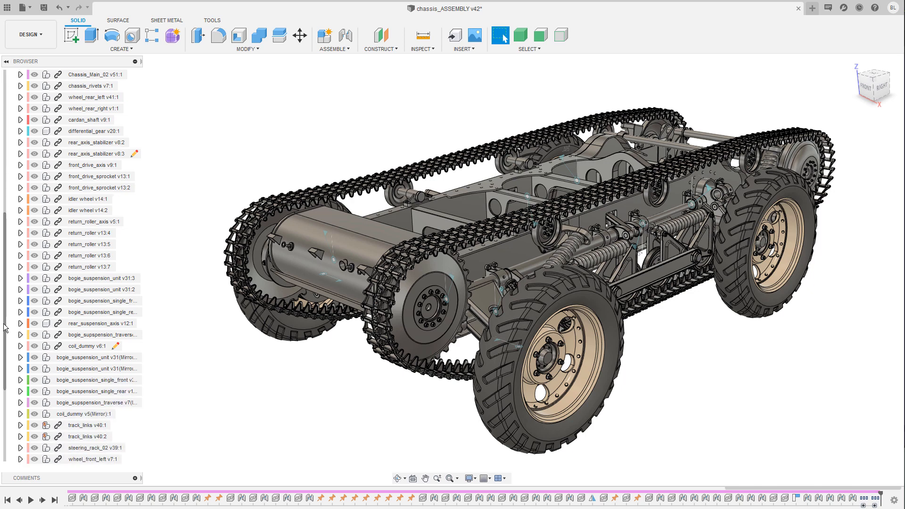
scroll(down, 3)
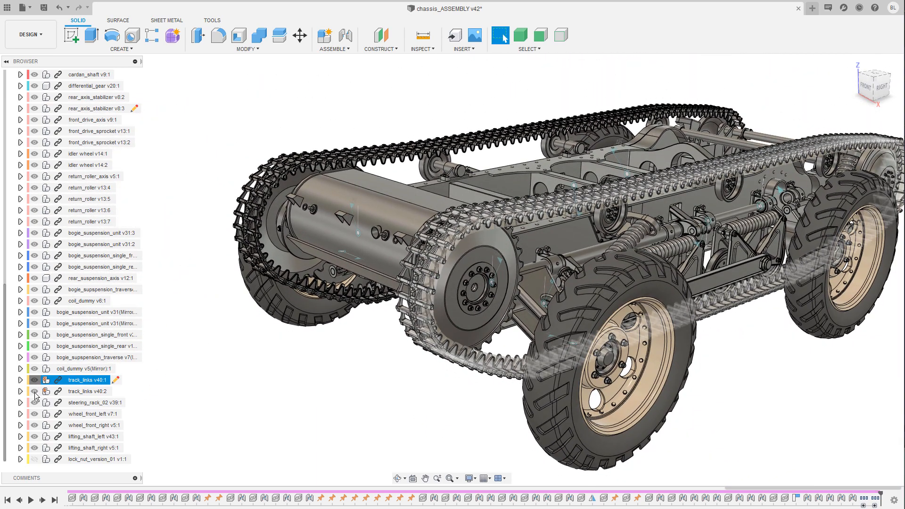
click(34, 379)
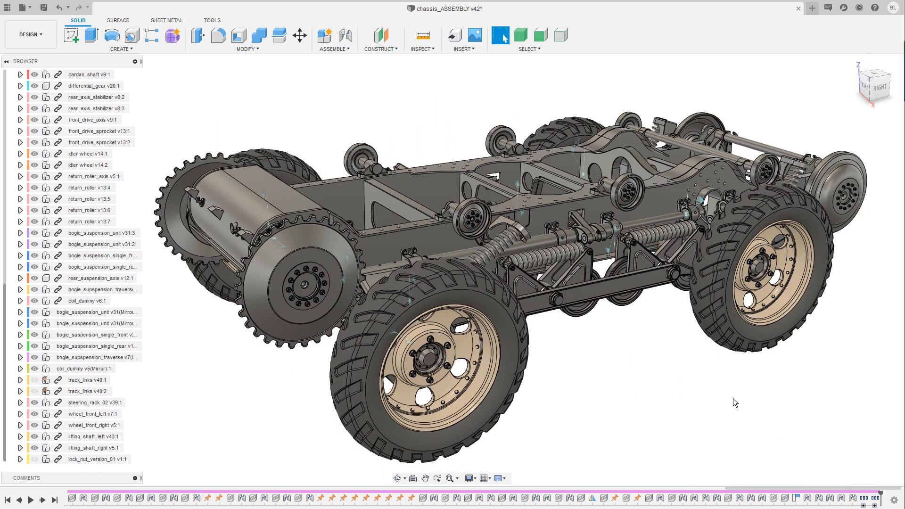
mouse_move(744, 437)
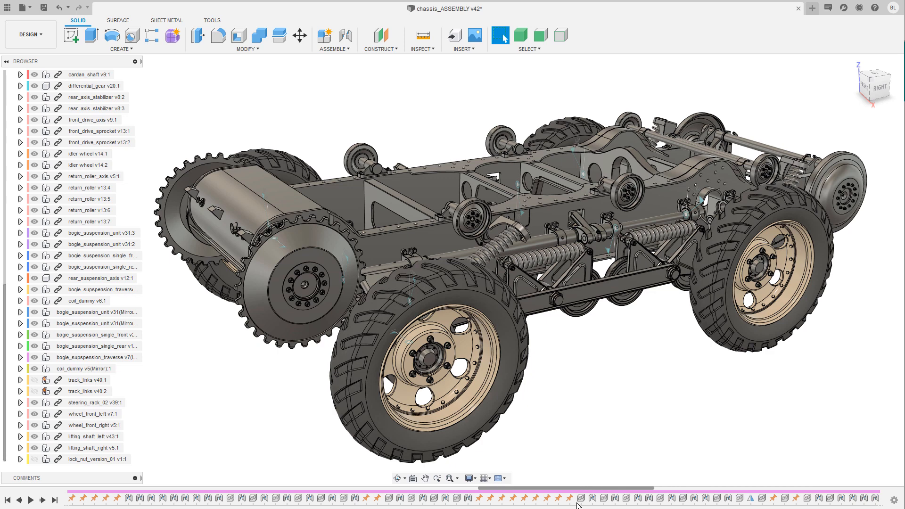
mouse_move(457, 498)
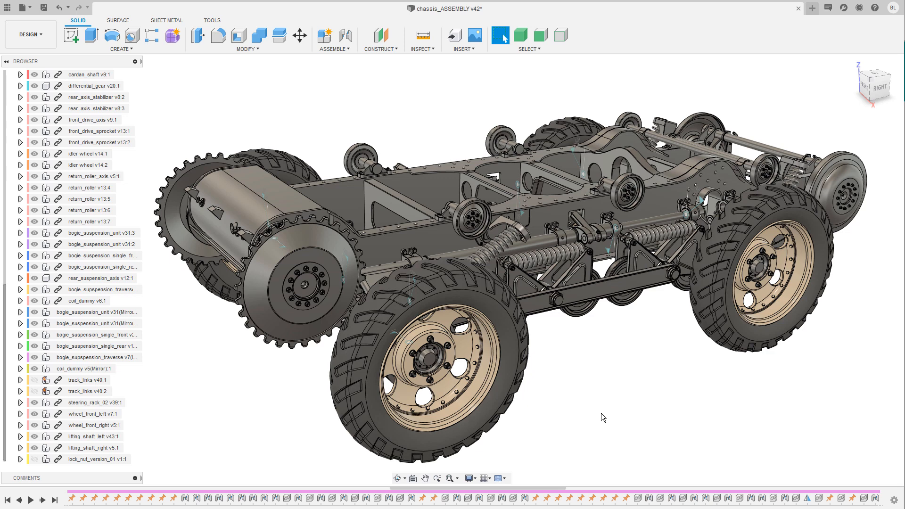
mouse_move(540, 483)
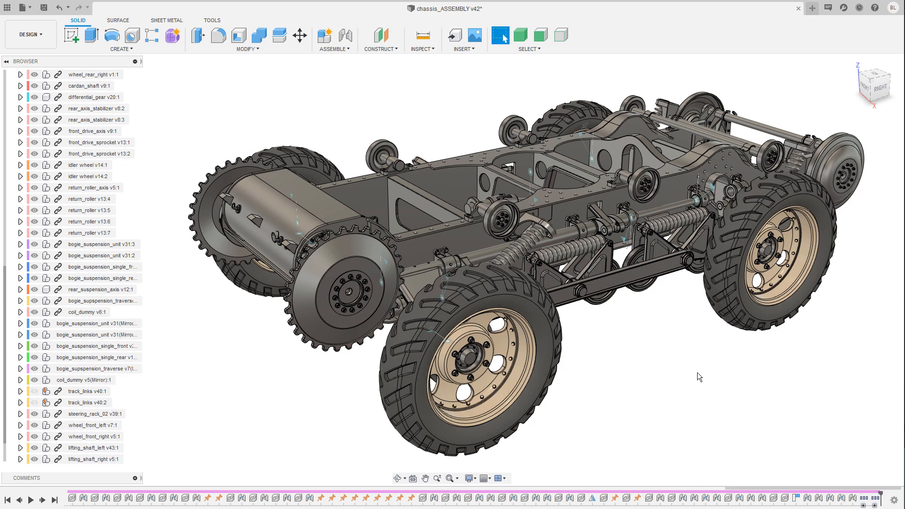
mouse_move(690, 413)
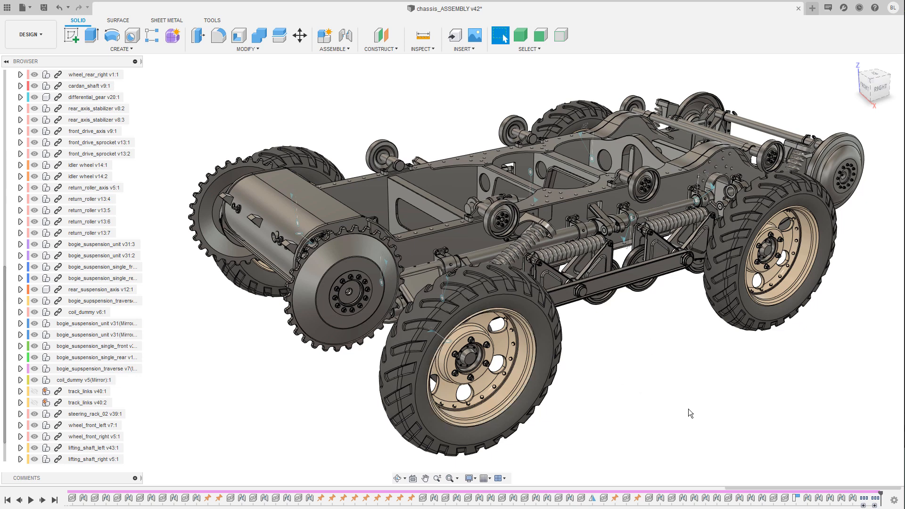
mouse_move(691, 388)
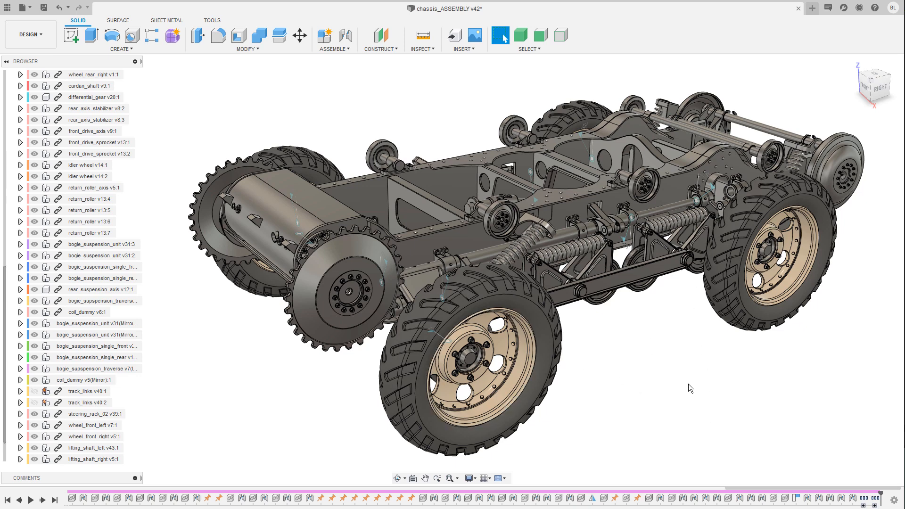
mouse_move(884, 479)
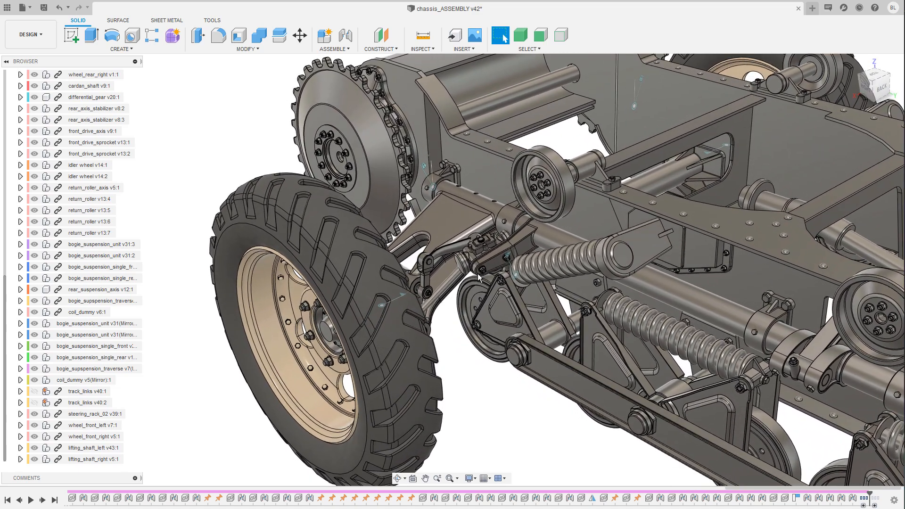
drag(480, 277, 450, 280)
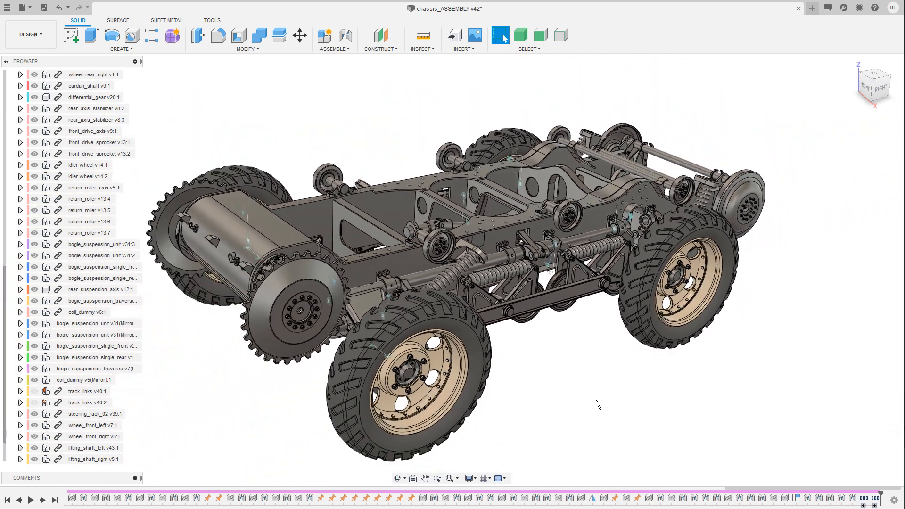
Step: Isolate Chassis_Main_02 so only the bare frame with its axle stubs remains
drag(597, 405, 397, 265)
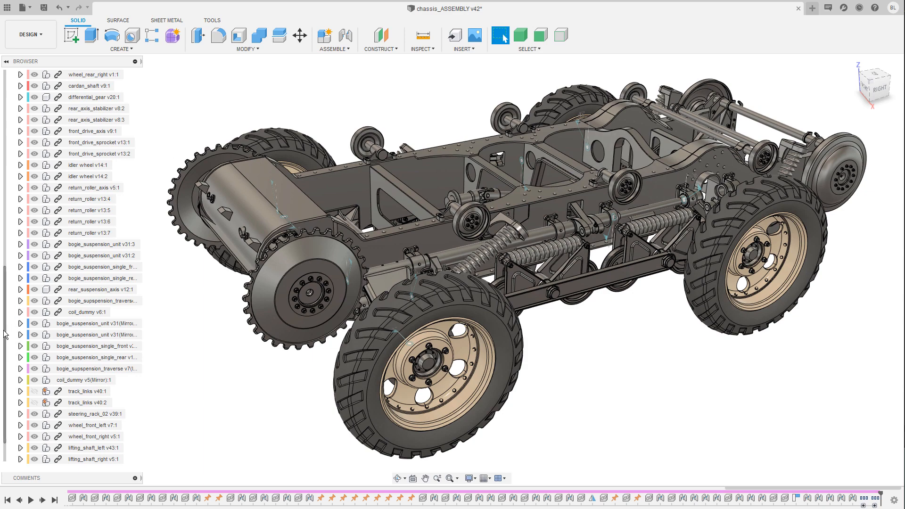
click(12, 74)
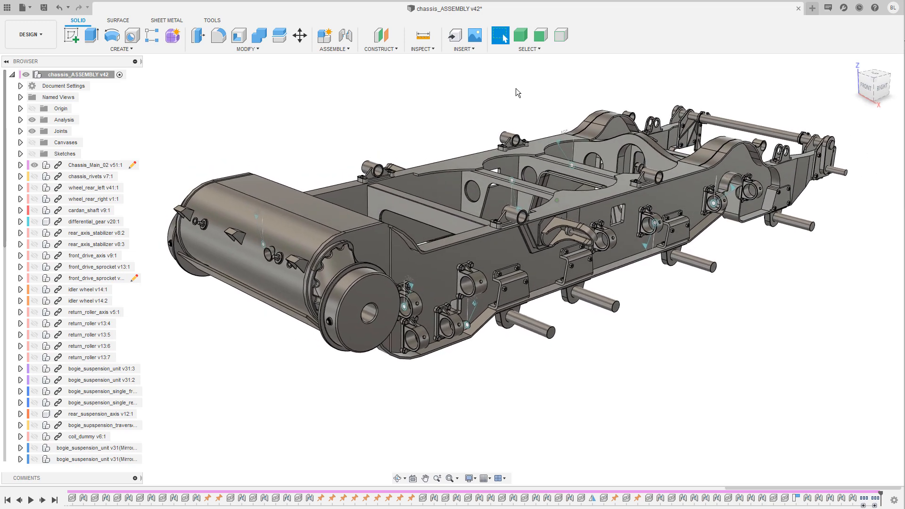
Step: Orbit the bare frame and expand Chassis_Main_02 to list mounting plate, support frames, front drive
drag(518, 92, 237, 129)
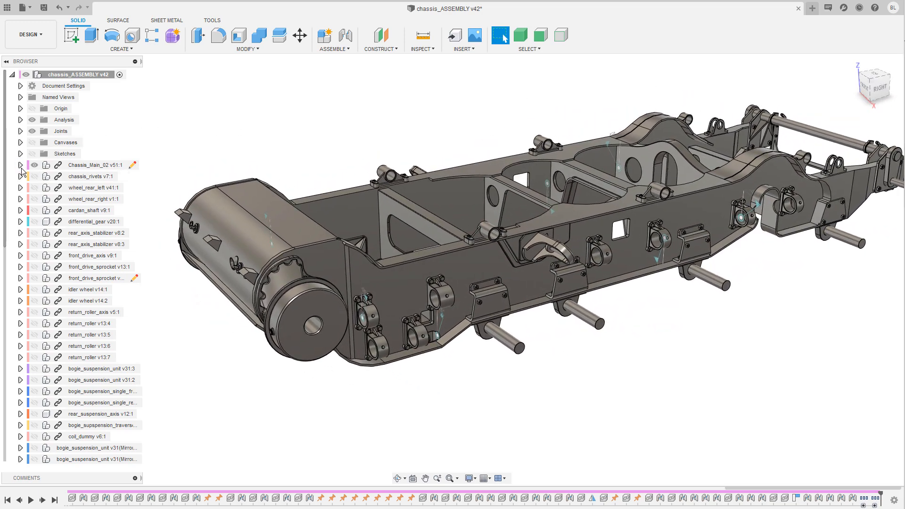
click(20, 165)
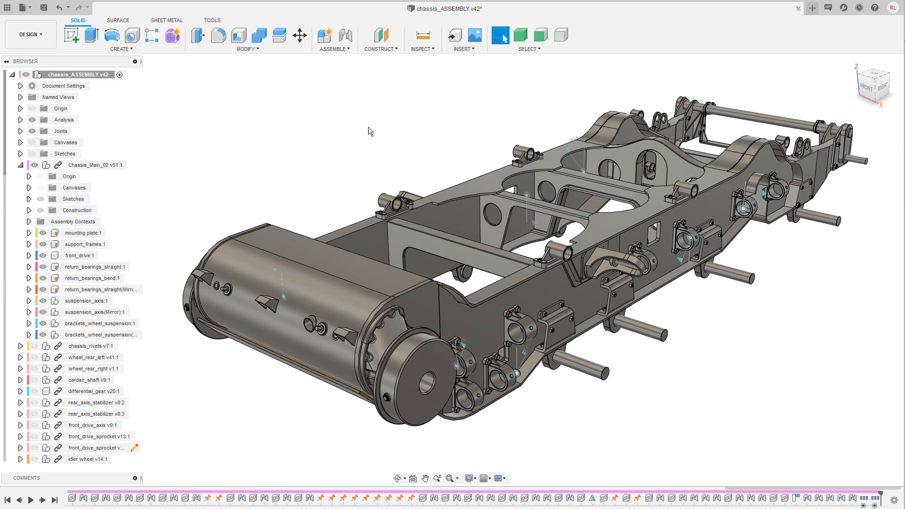
mouse_move(358, 124)
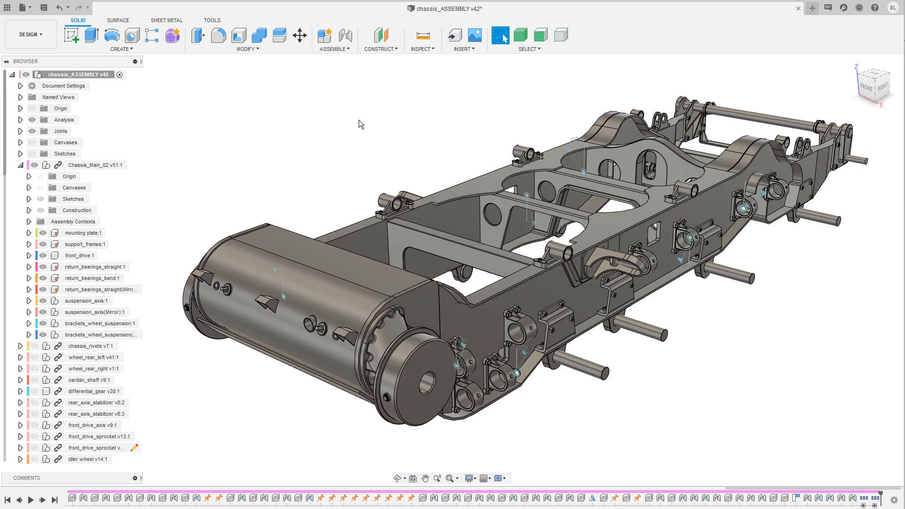
mouse_move(430, 161)
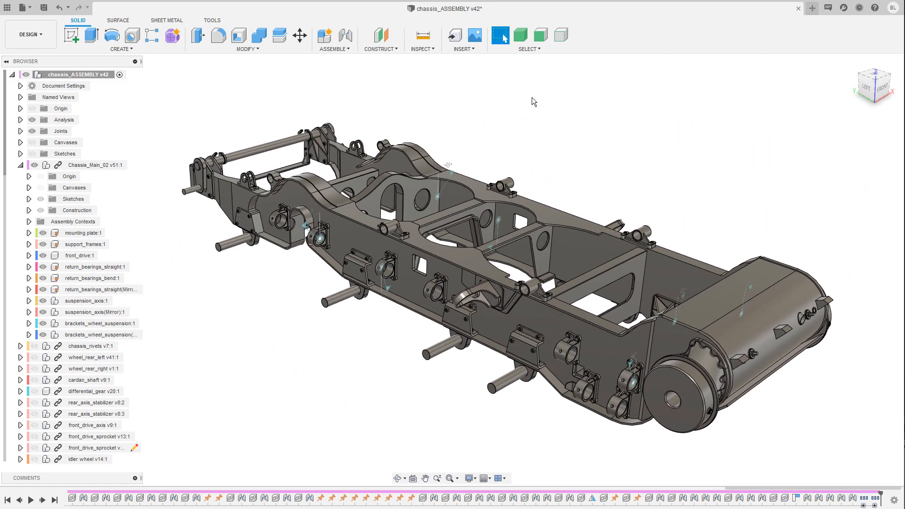
Step: Collapse the Chassis_Main_02 subcomponent list in the Browser
click(91, 176)
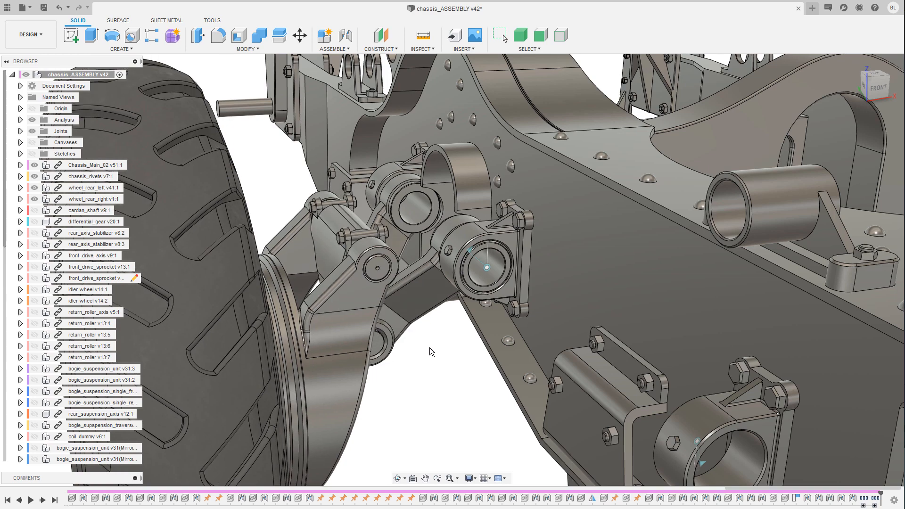
Step: Make the cardan_shaft visible again on the riveted chassis frame
click(500, 35)
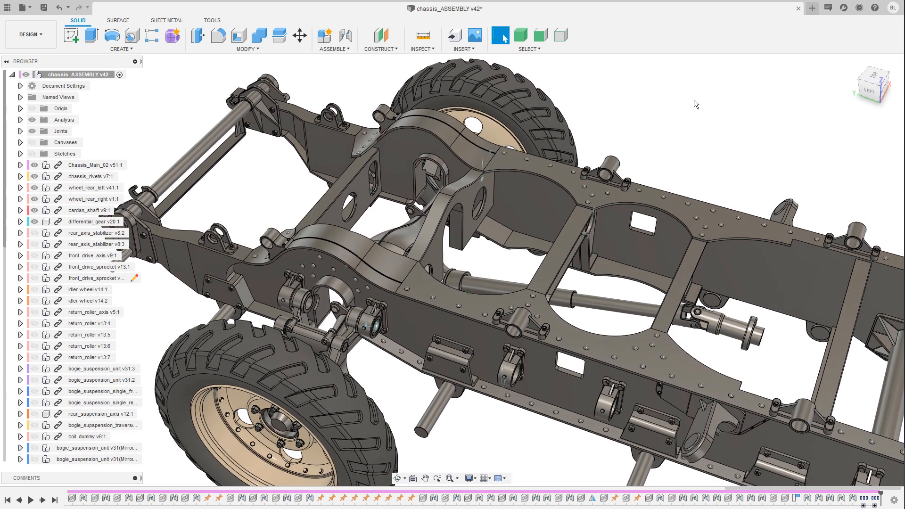
Step: Orbit beneath the rear frame to inspect differential_gear and the rear axle stabilizers
click(334, 37)
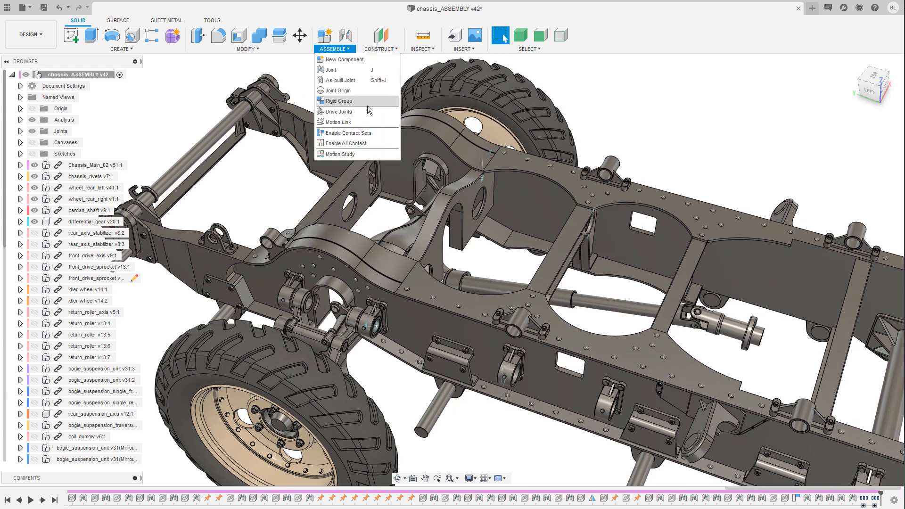
mouse_move(347, 122)
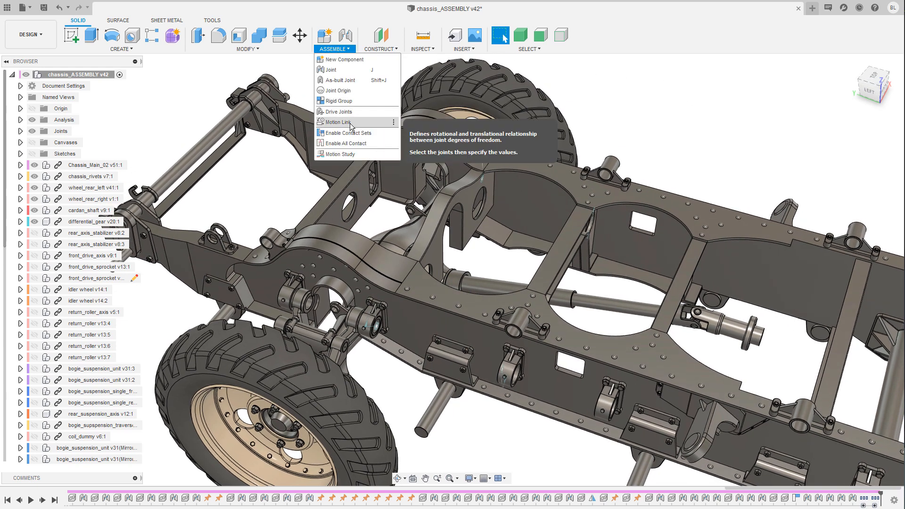
click(710, 113)
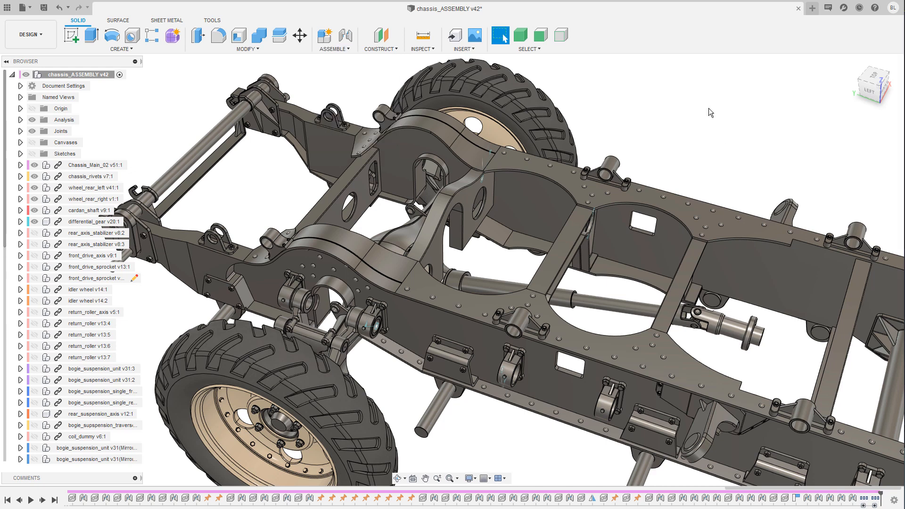
mouse_move(738, 93)
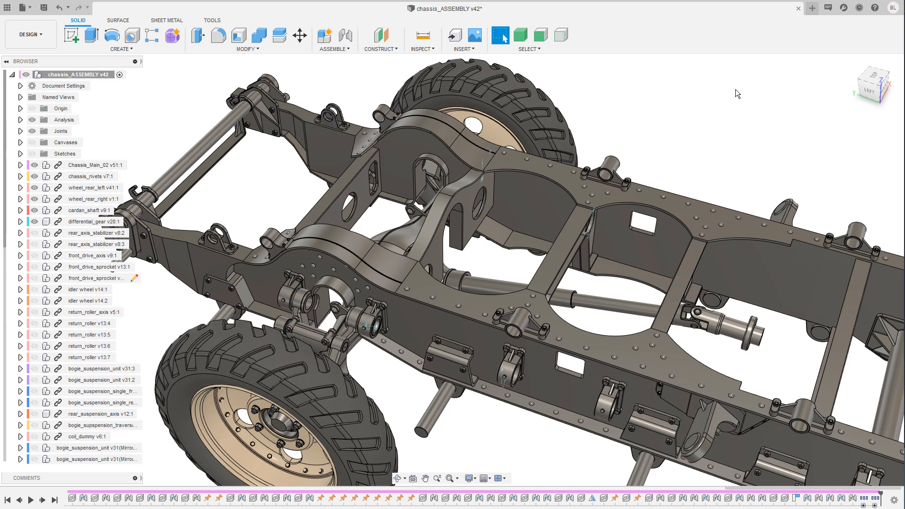
mouse_move(733, 102)
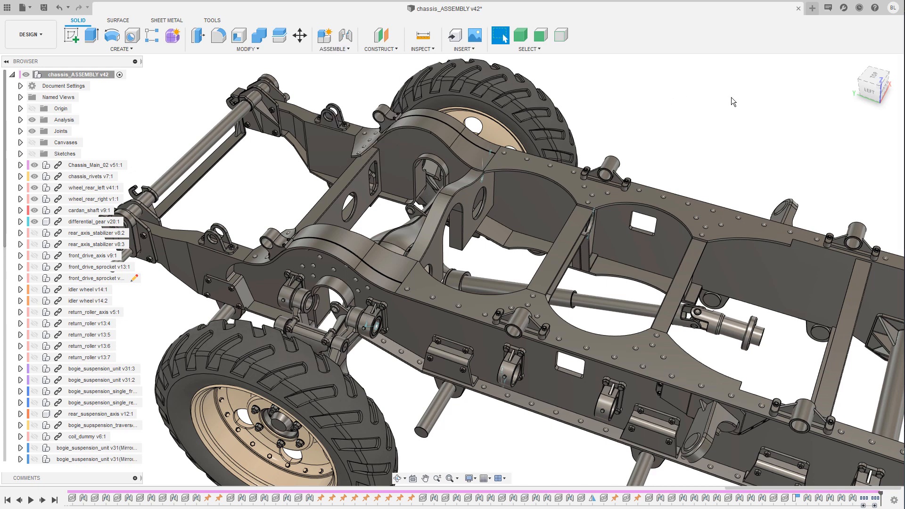
drag(734, 101, 705, 109)
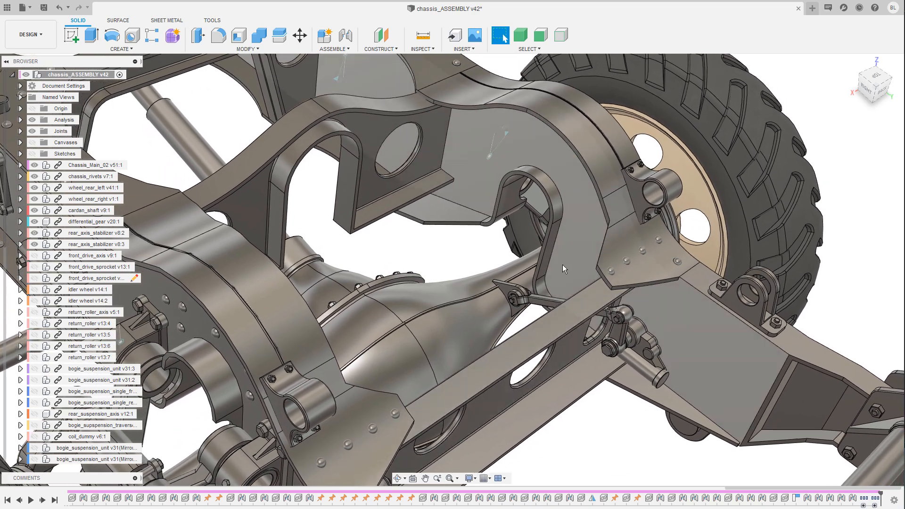
drag(564, 268, 406, 355)
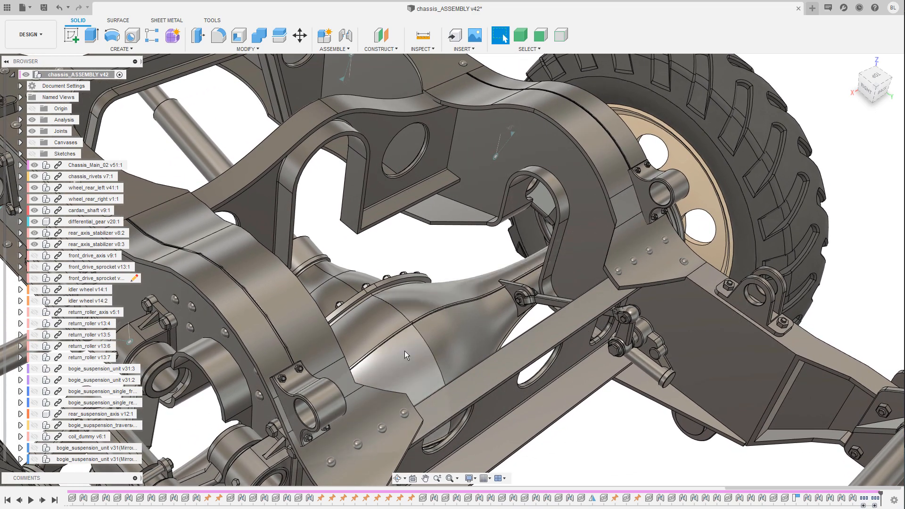
drag(406, 356, 517, 297)
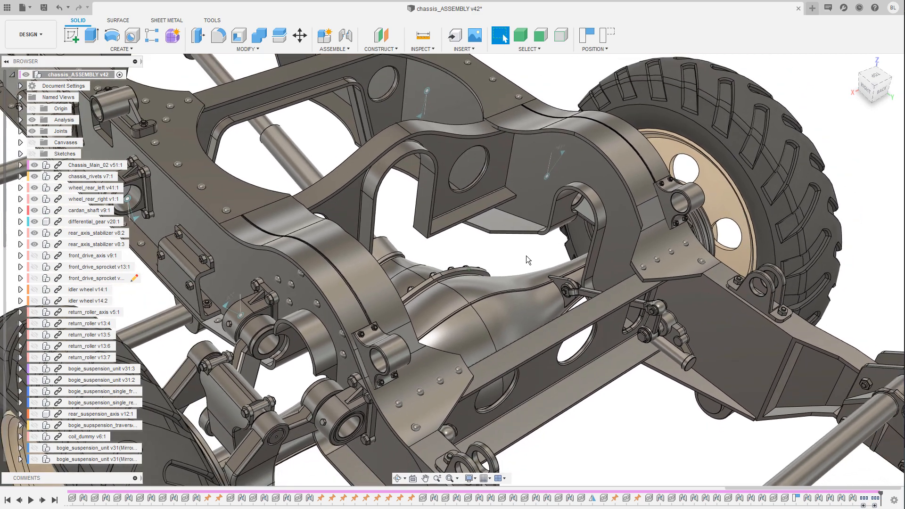
drag(527, 260, 540, 257)
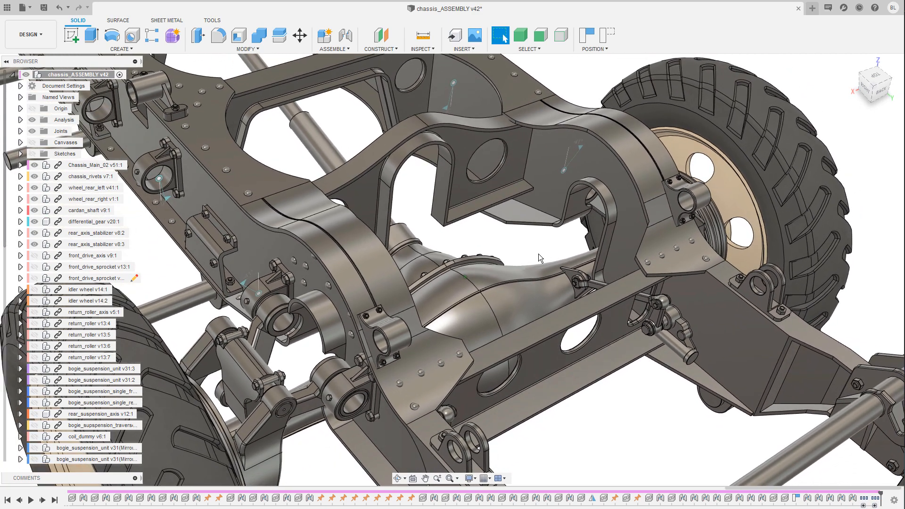
drag(540, 258, 548, 283)
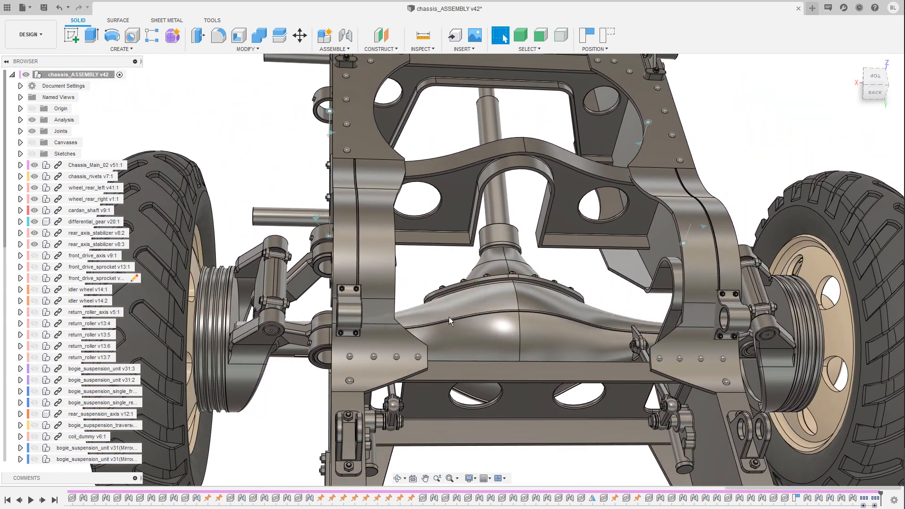
drag(450, 321, 295, 337)
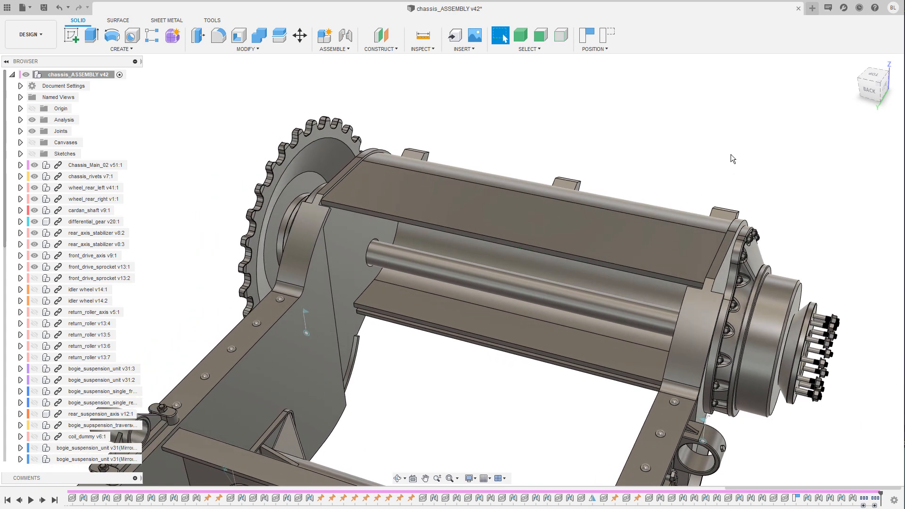
mouse_move(729, 157)
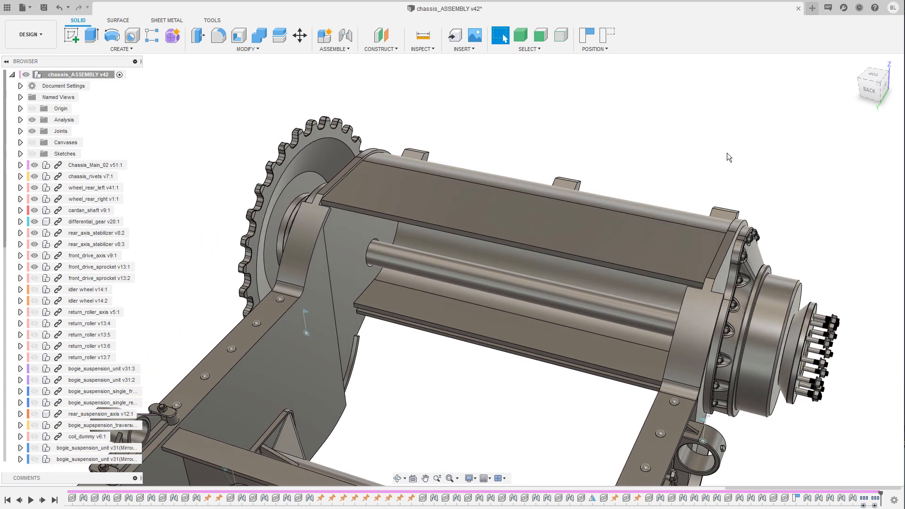
Step: Show both idler wheels on their axle at the front of the chassis frame
click(99, 277)
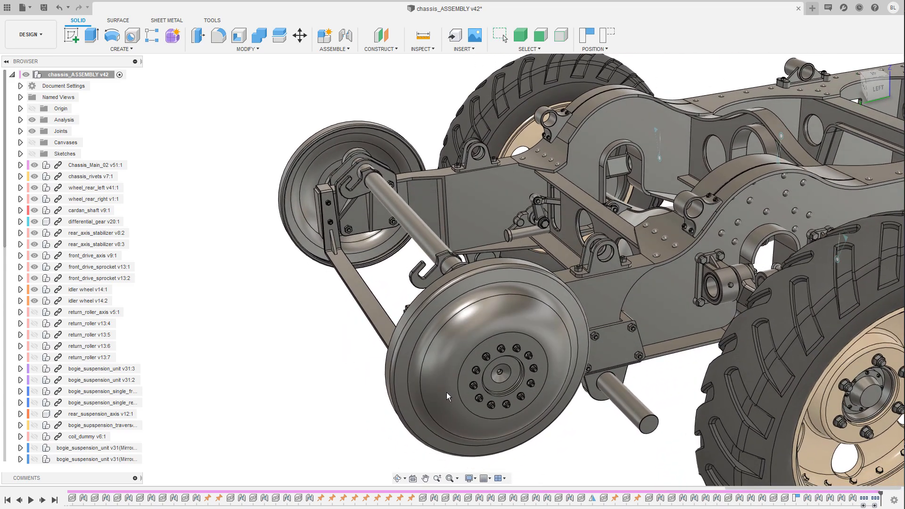
Step: Show the return rollers along the top of the chassis frame
click(500, 35)
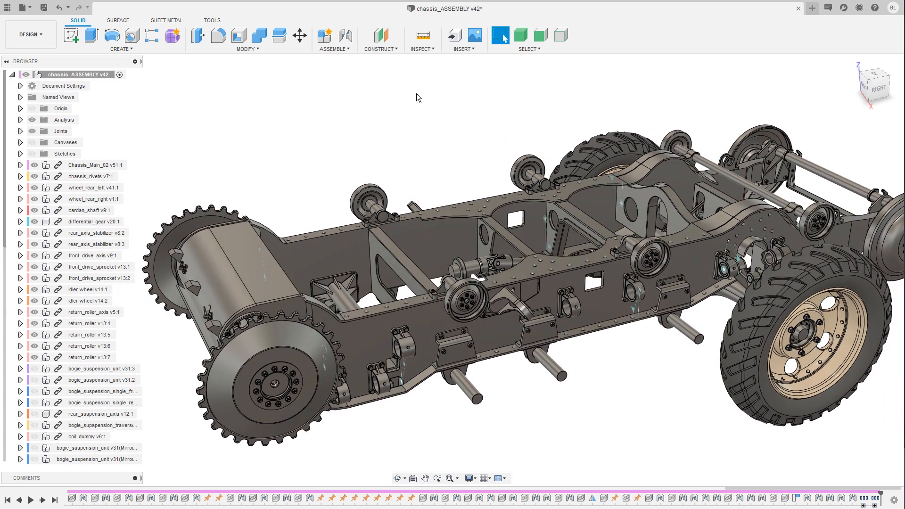
Step: Show the bogie suspension units with coil springs and road wheels, then orbit along them
click(95, 369)
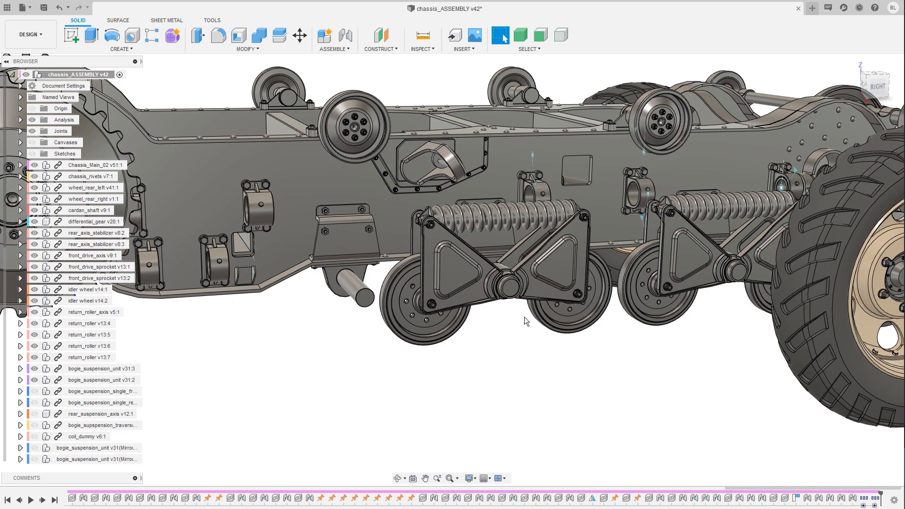
drag(526, 321, 506, 397)
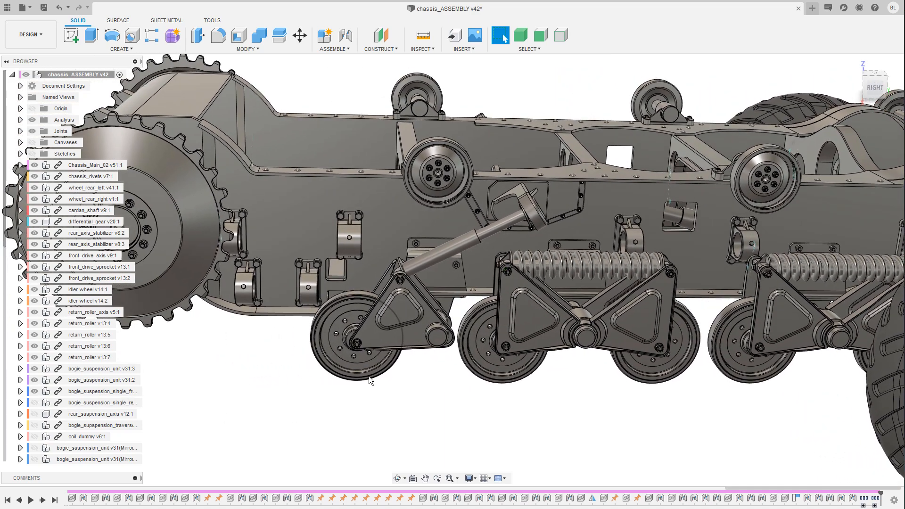
Step: Show the traverse beam linking the bogie road wheels beneath the chassis
click(93, 402)
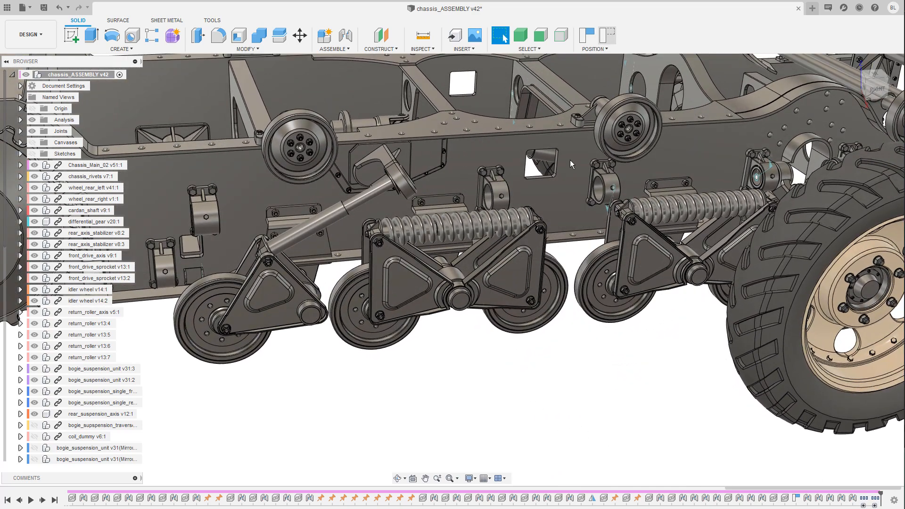
click(100, 425)
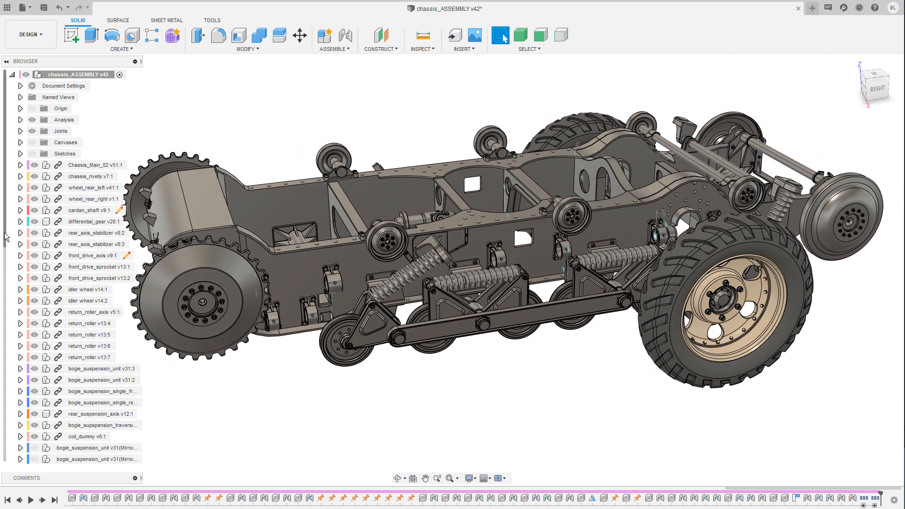
Step: Scroll the Browser to track_links, then orbit to view the chassis' other side and top
scroll(down, 3)
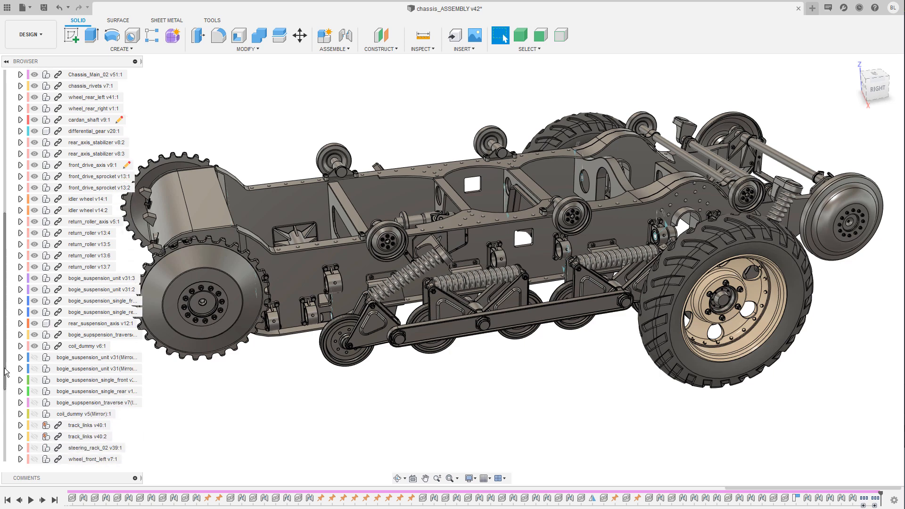
scroll(down, 3)
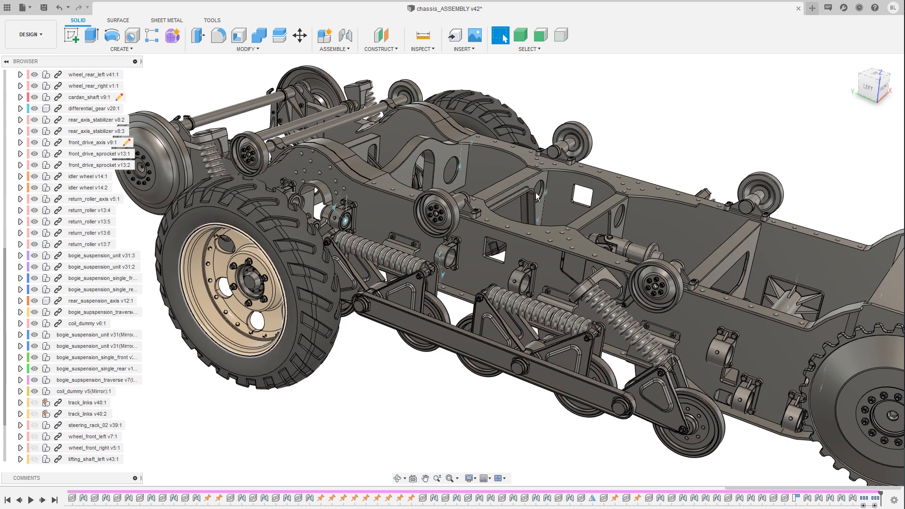
drag(537, 196, 669, 186)
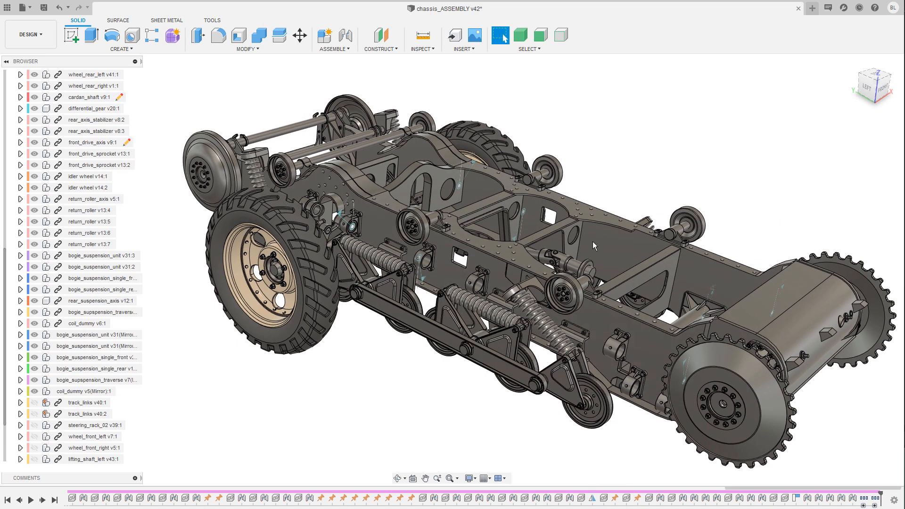
drag(593, 246, 720, 151)
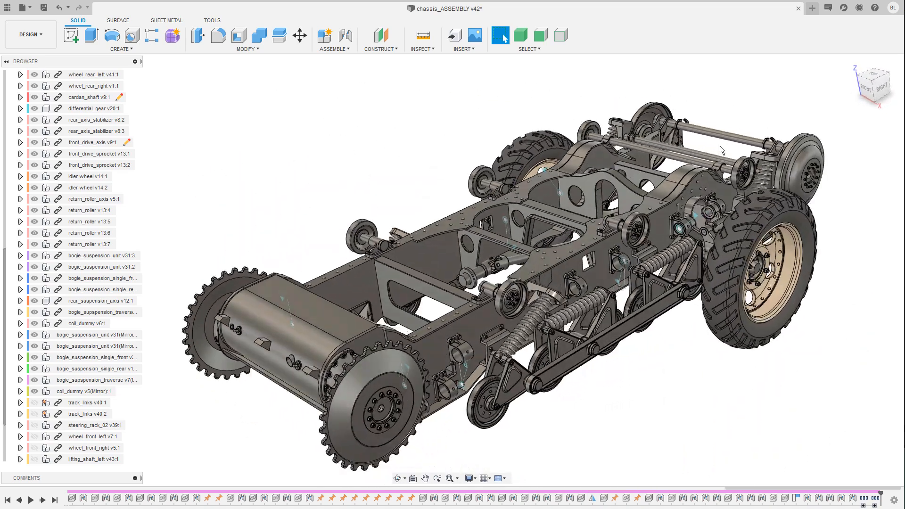
drag(722, 150, 445, 144)
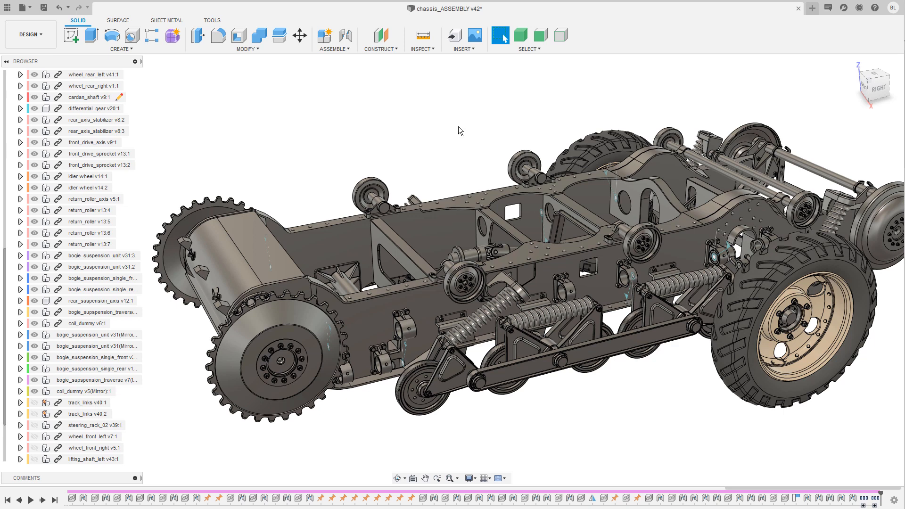
mouse_move(468, 127)
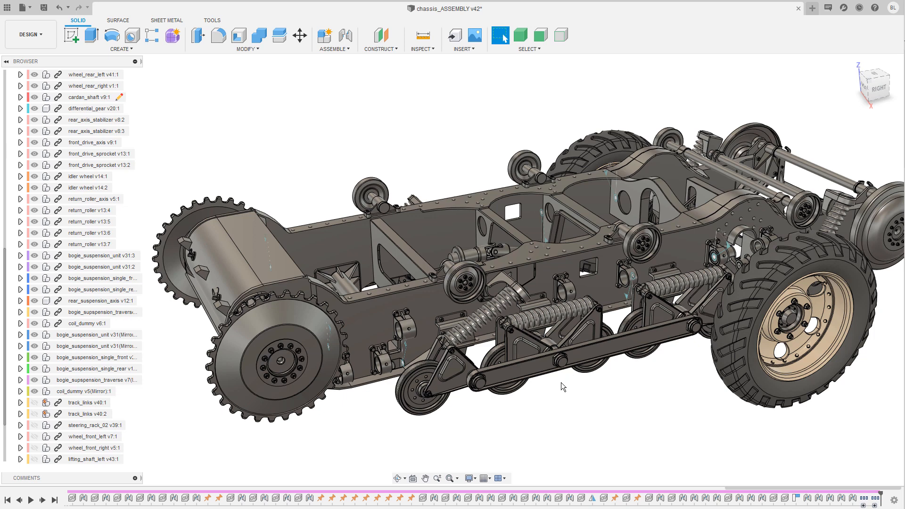
mouse_move(611, 425)
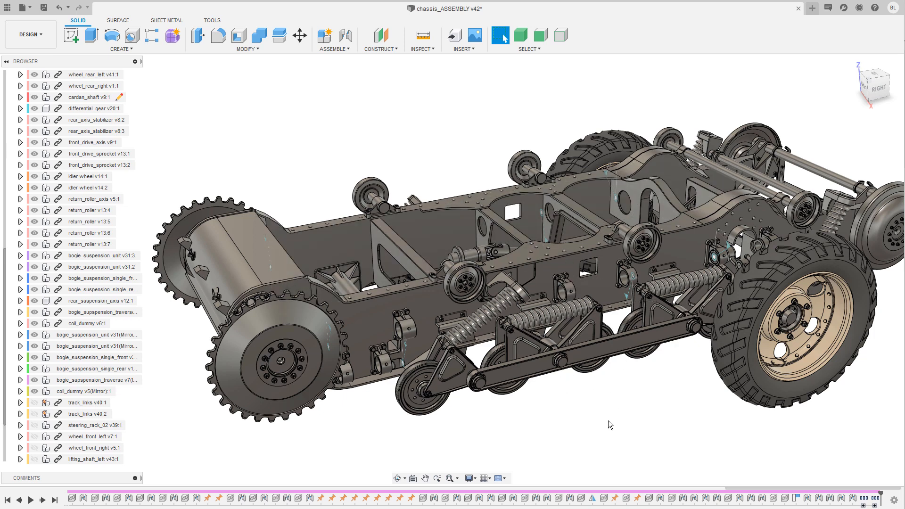
mouse_move(592, 424)
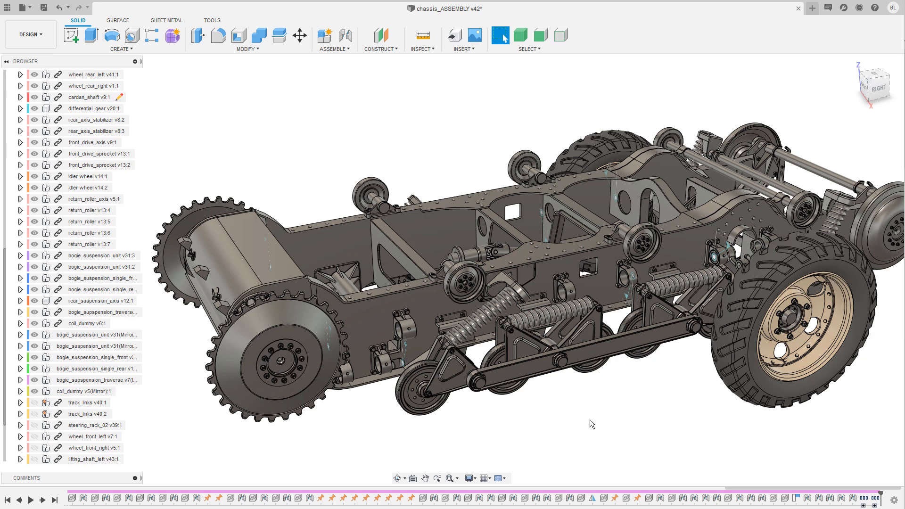
mouse_move(583, 425)
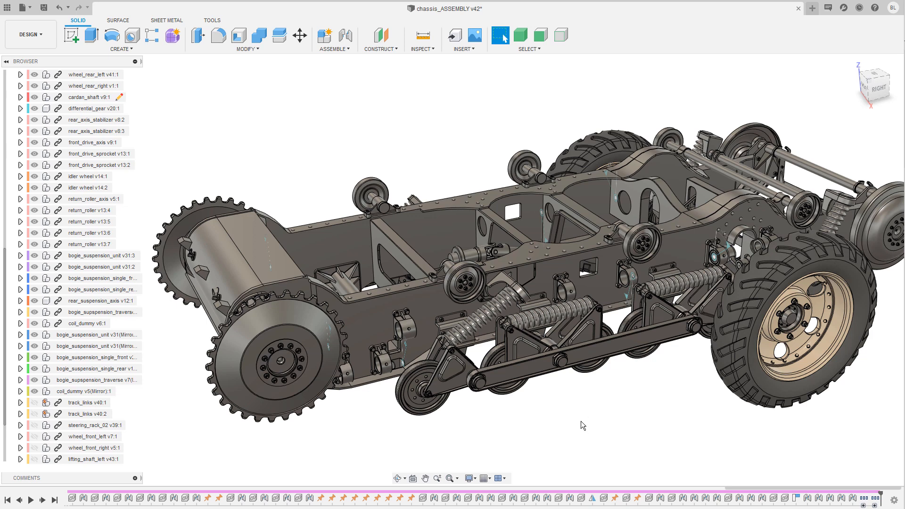
mouse_move(594, 445)
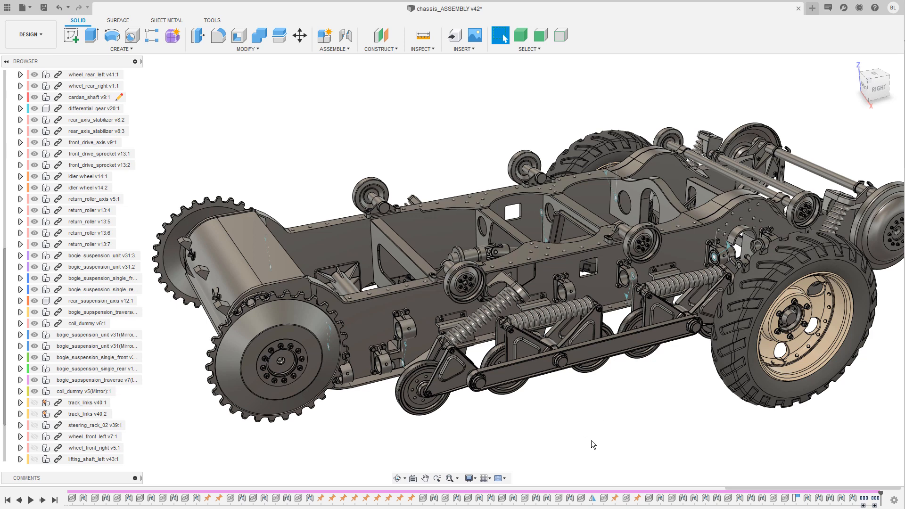
mouse_move(430, 120)
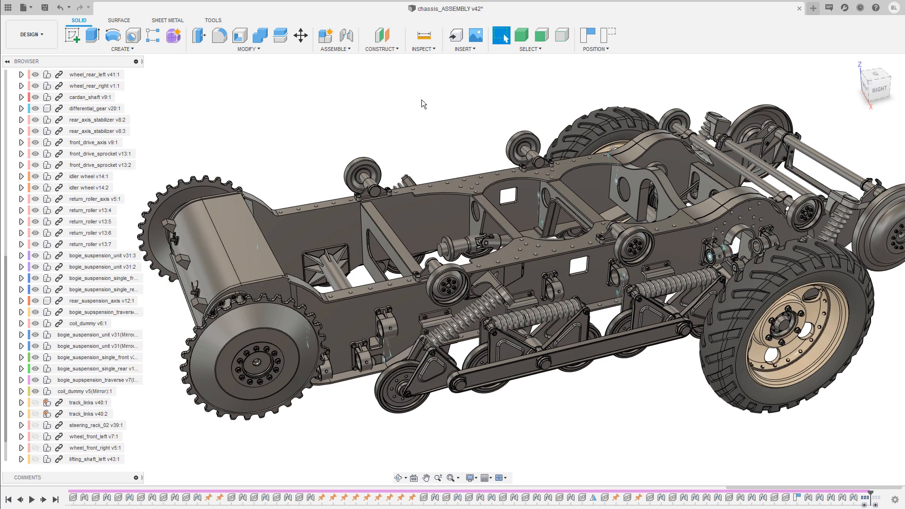
Step: Toggle visibility of track_links v40:1 and v40:2 on, then hide them again
click(88, 402)
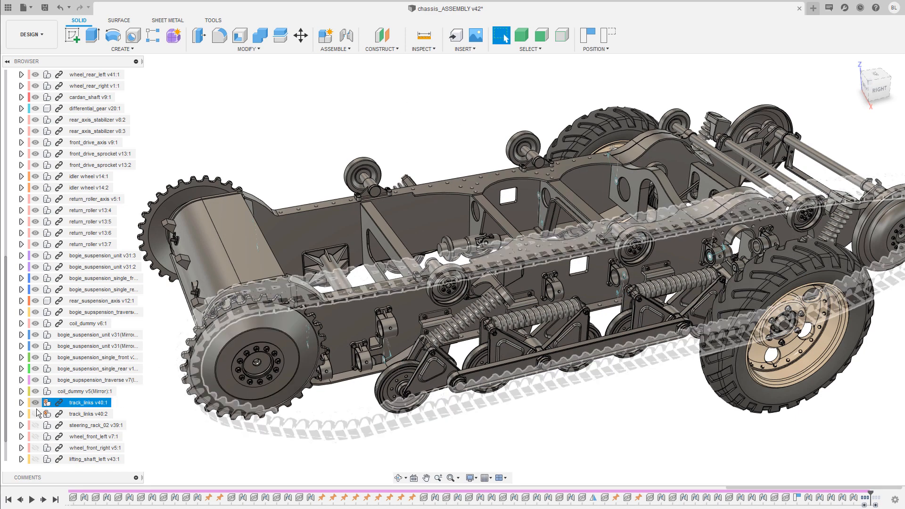
click(34, 402)
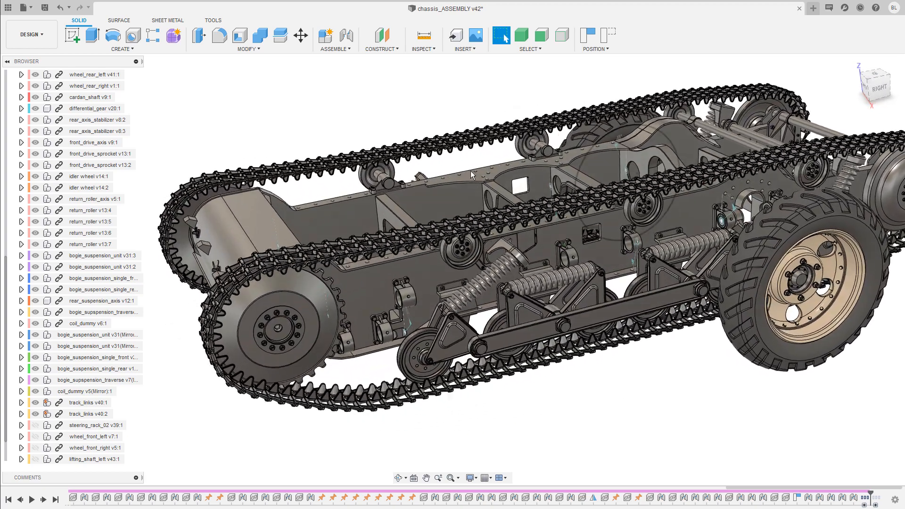
click(89, 402)
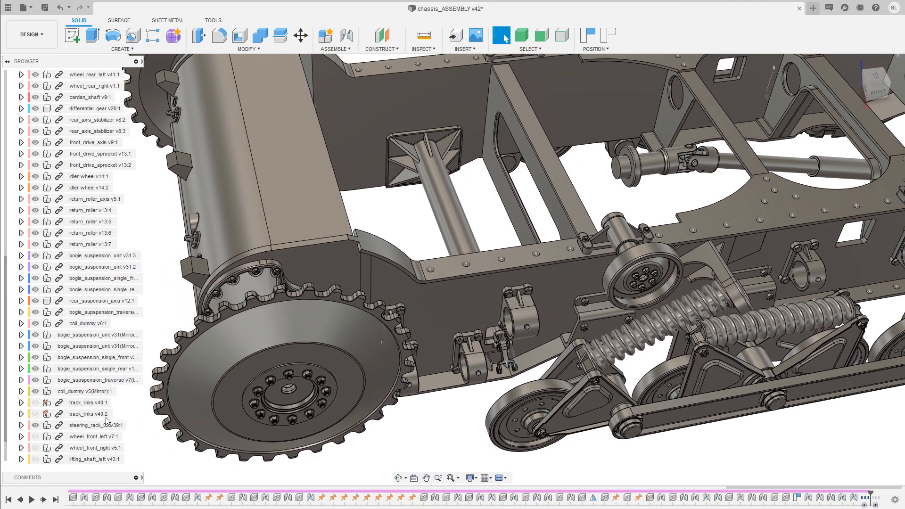
Step: Select steering_rack_02 v39:1 and orbit in toward its mounting brackets
double_click(89, 425)
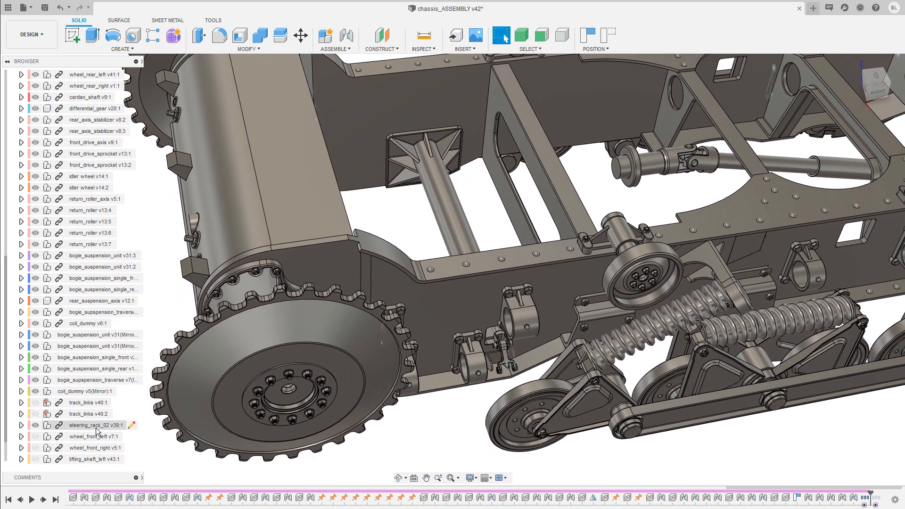
click(97, 425)
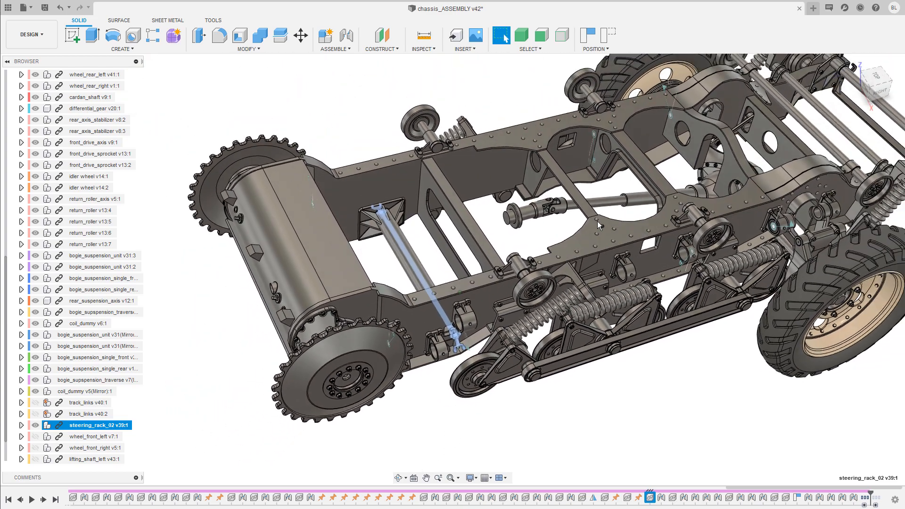
drag(600, 226, 424, 266)
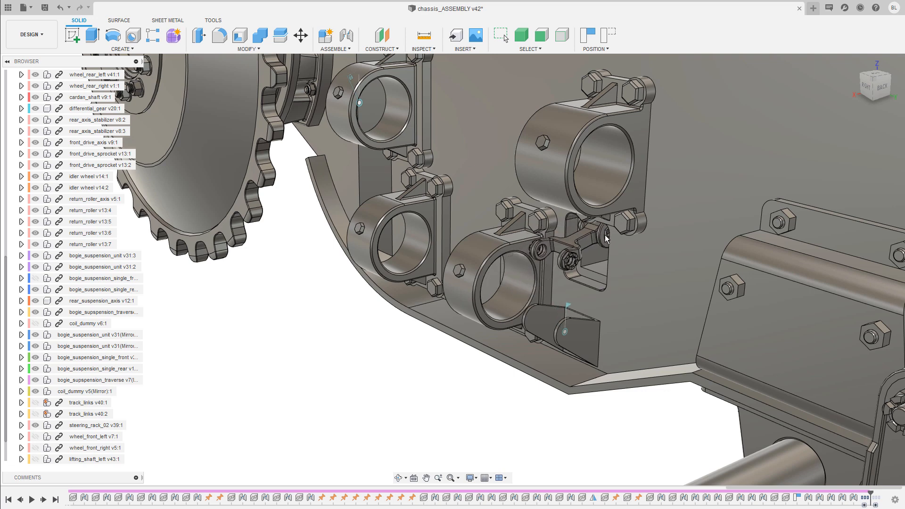
Step: Pick the front wheel components in the Browser to view wheel_front_left's steering and suspension arms
click(94, 436)
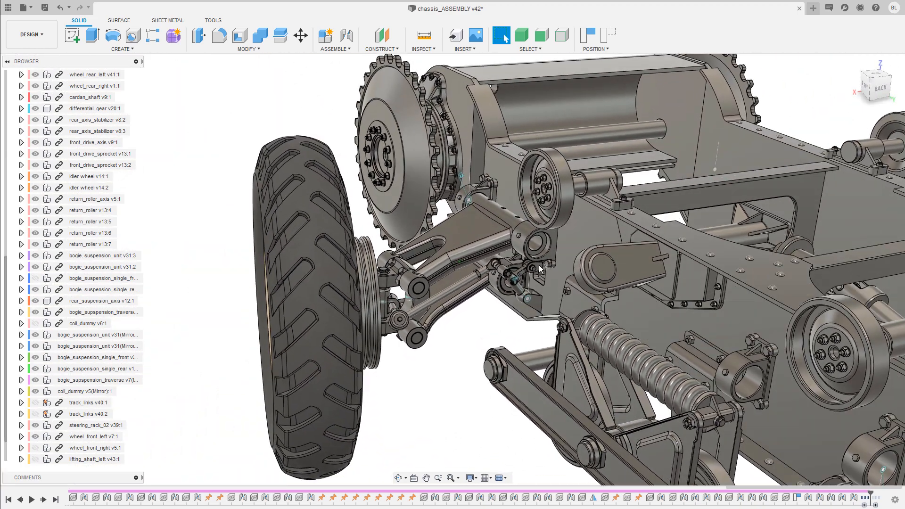
click(93, 447)
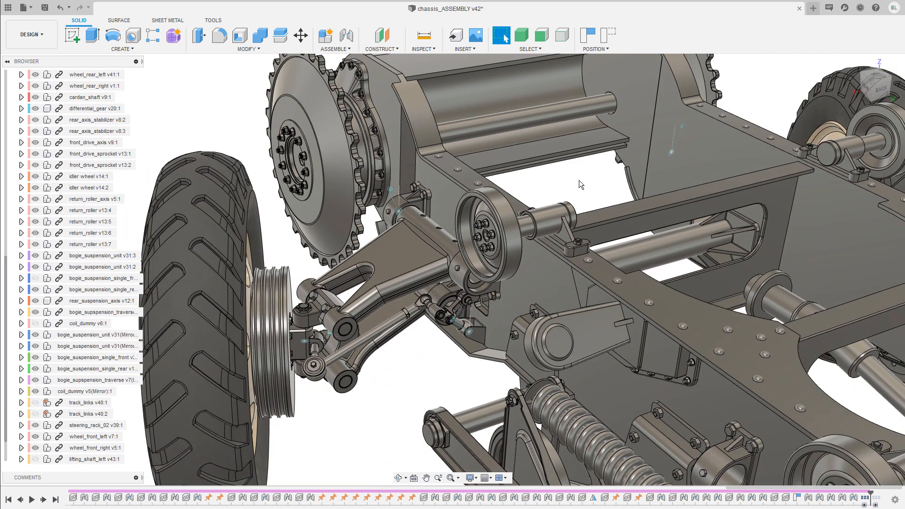
mouse_move(581, 182)
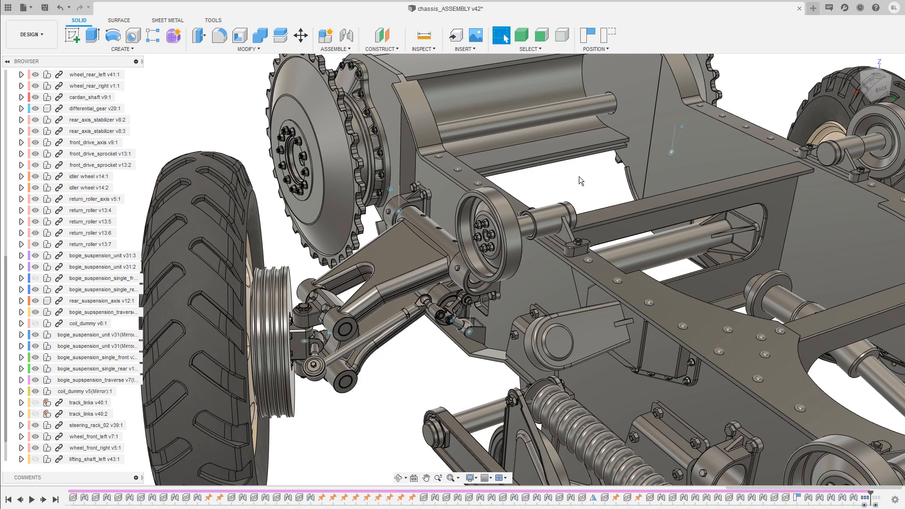
mouse_move(594, 190)
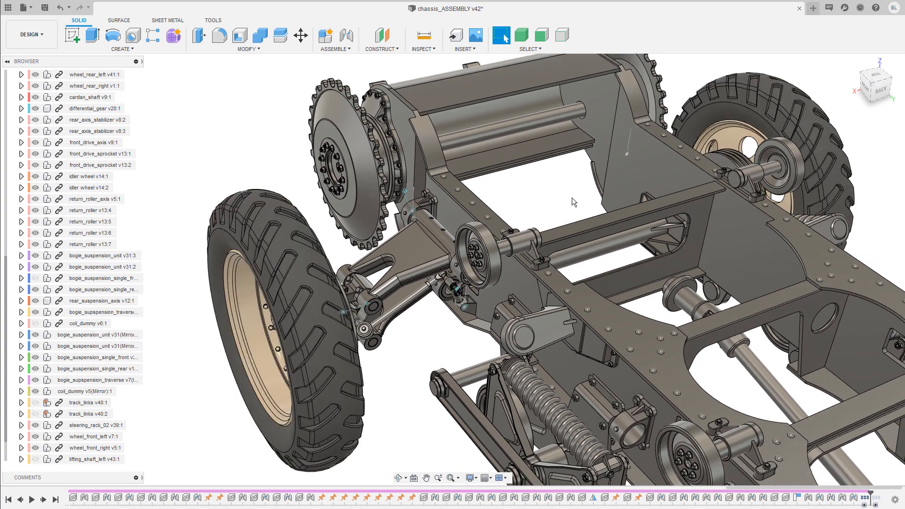
Step: View the chassis from the top with the front wheels steered
drag(575, 202, 583, 190)
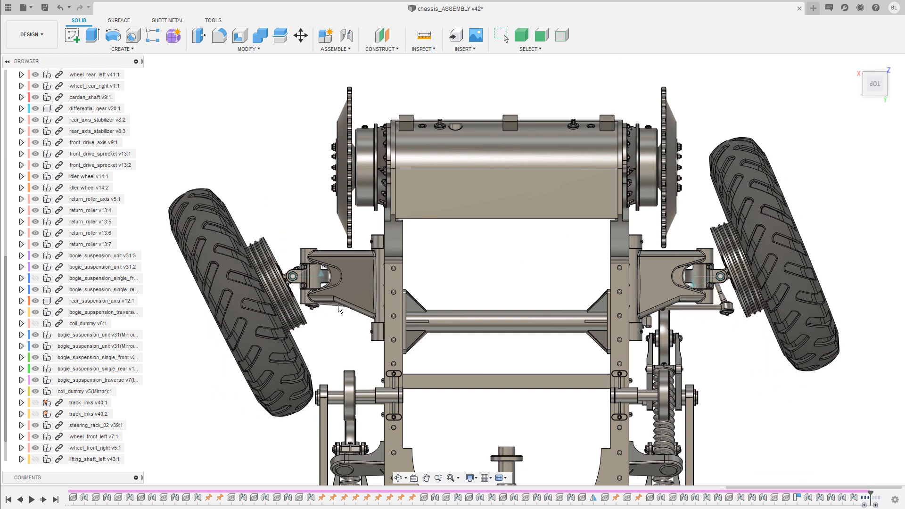
Step: Move the steering linkage between both locks, ending with the front wheels straight
click(501, 34)
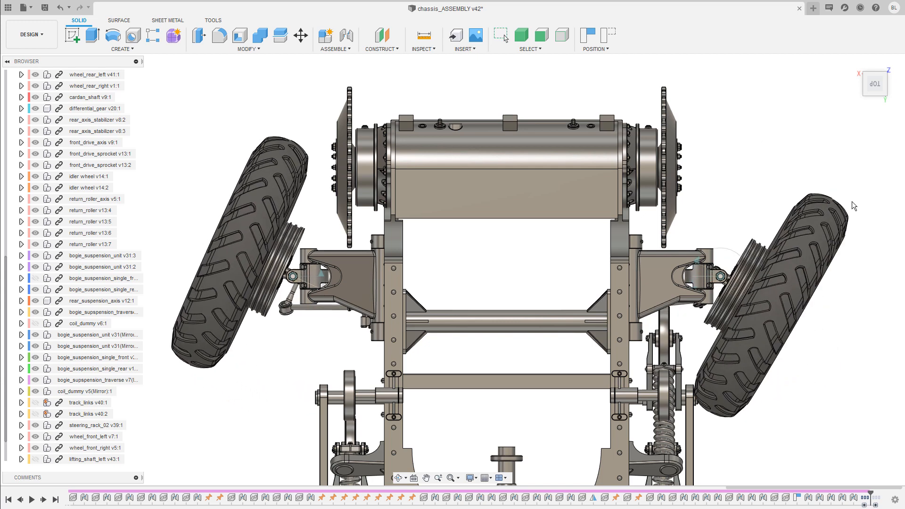
click(501, 35)
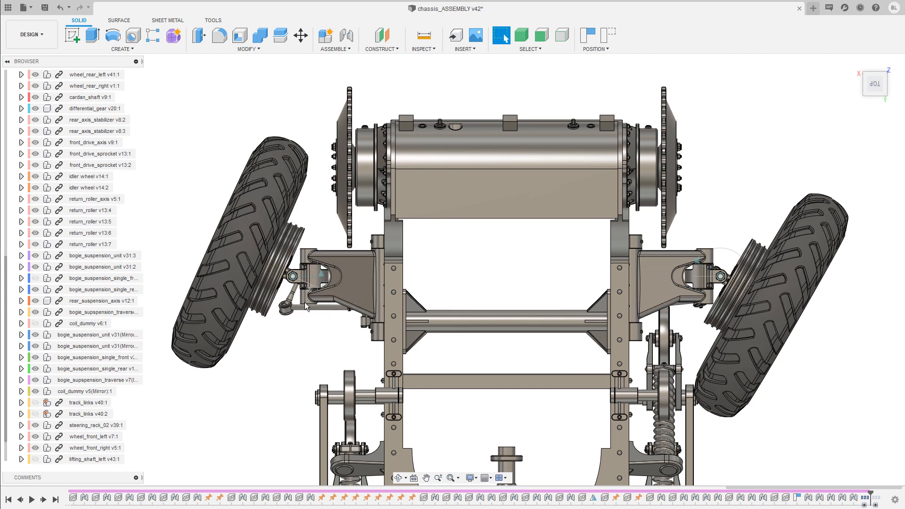
mouse_move(294, 313)
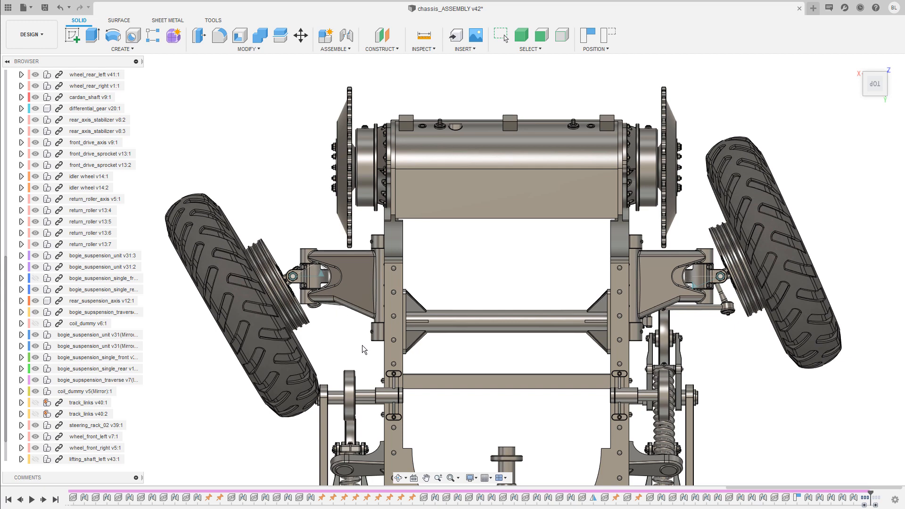
click(501, 36)
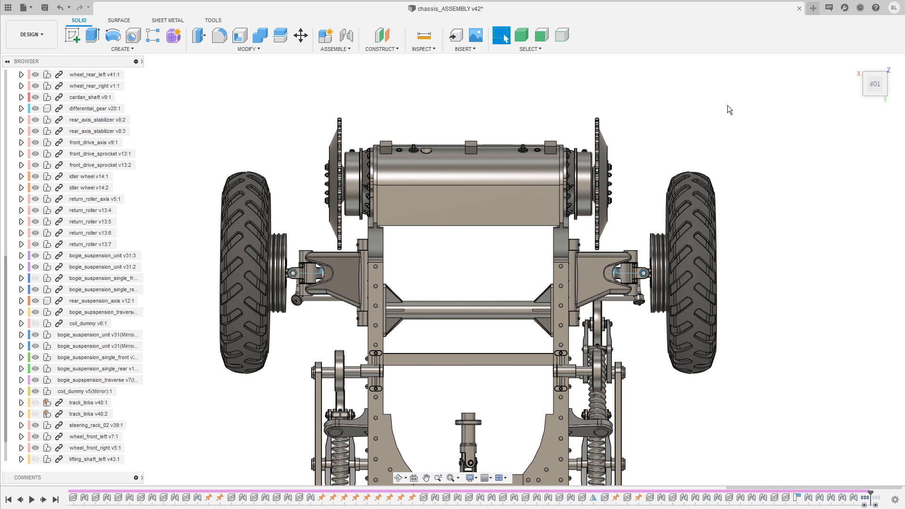
mouse_move(727, 113)
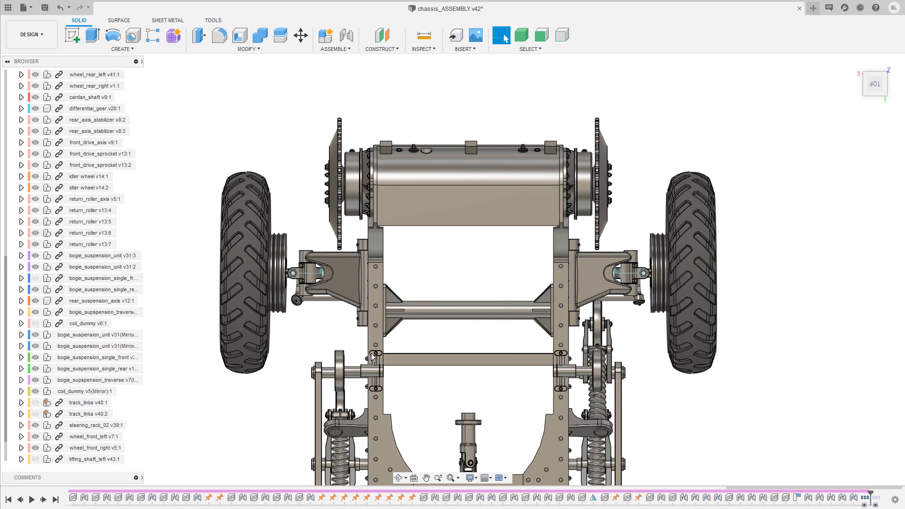
mouse_move(316, 98)
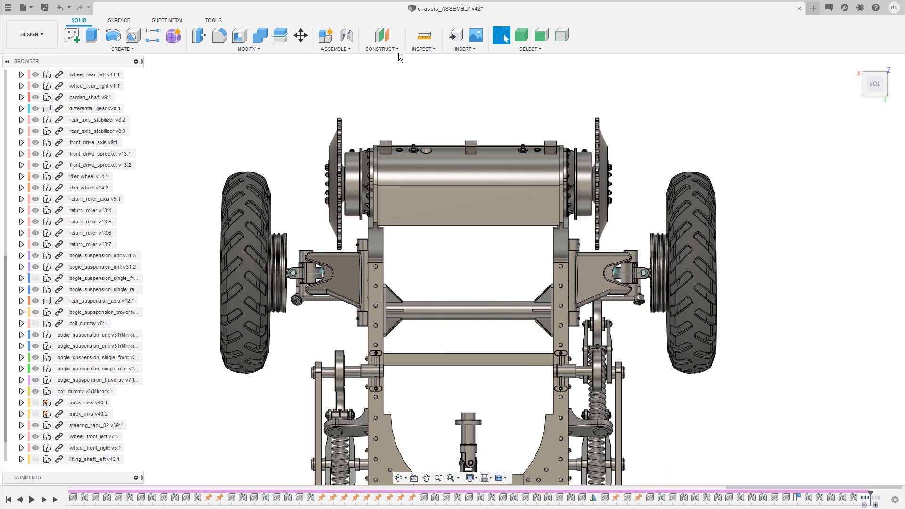
mouse_move(310, 83)
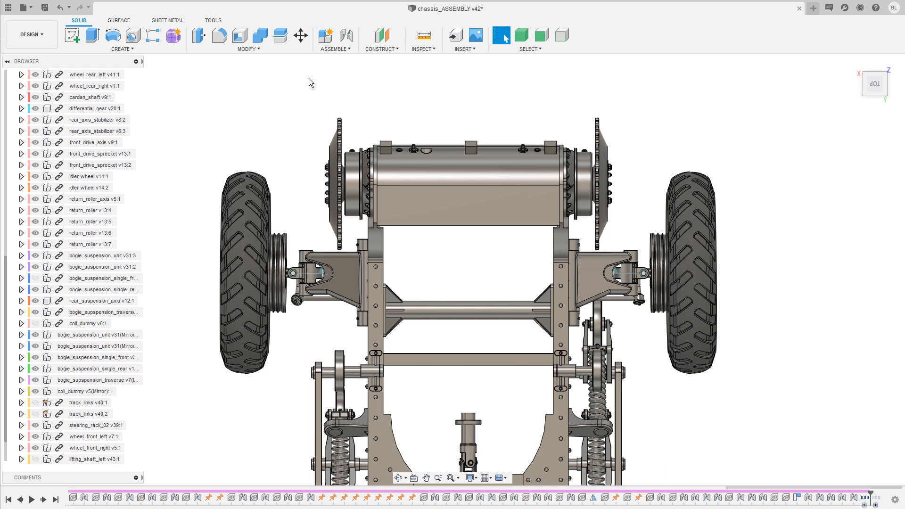
mouse_move(289, 141)
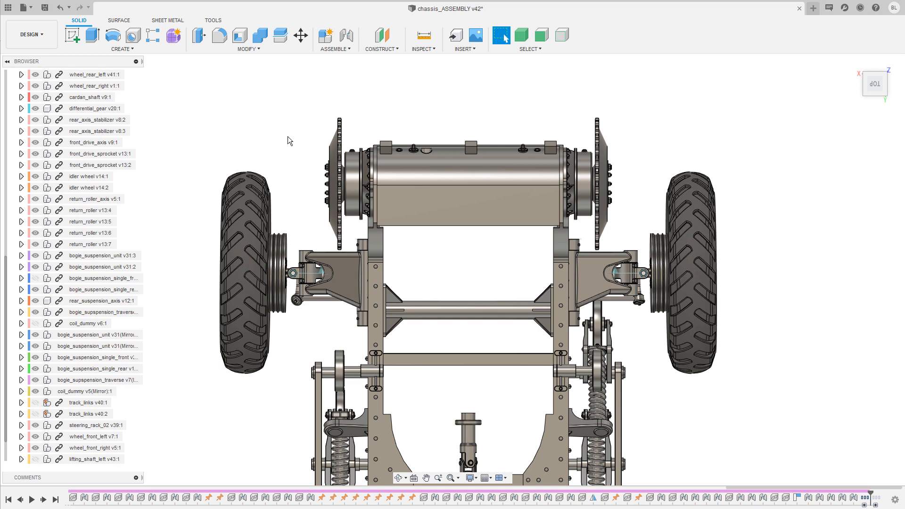
mouse_move(181, 227)
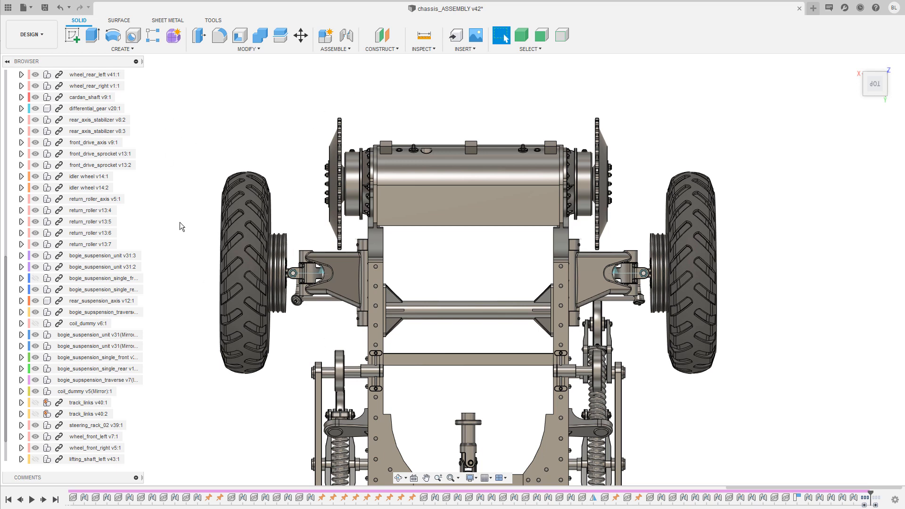
mouse_move(328, 88)
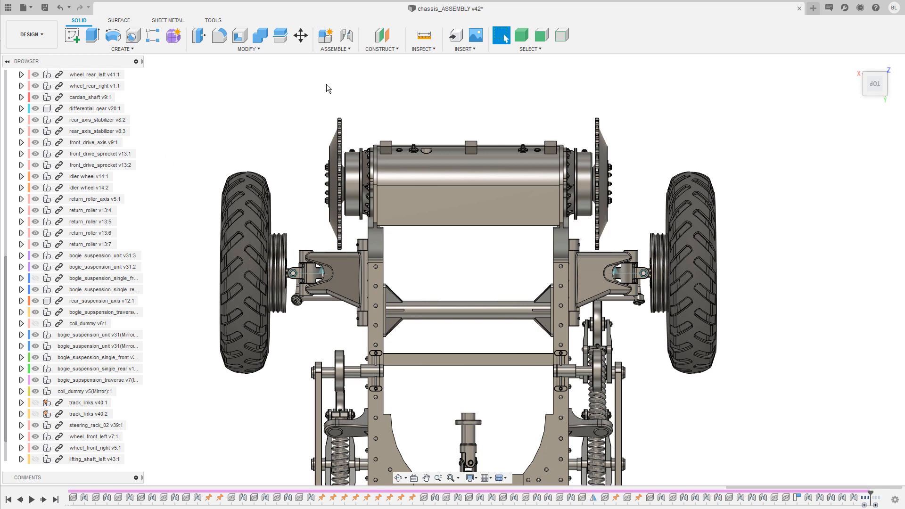
mouse_move(351, 83)
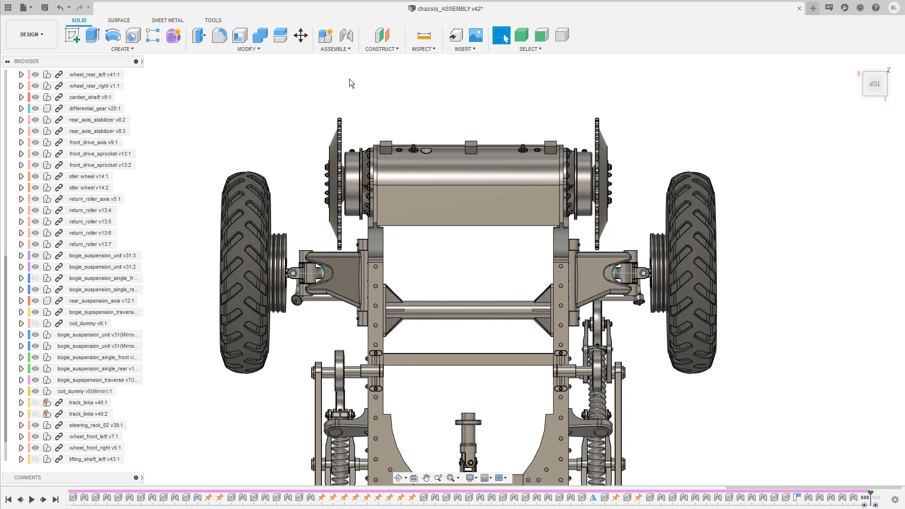
mouse_move(310, 143)
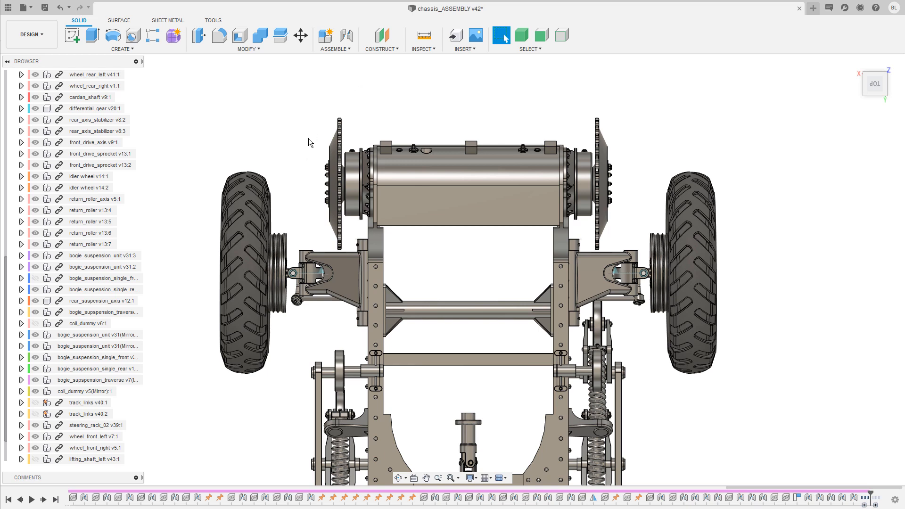
mouse_move(290, 235)
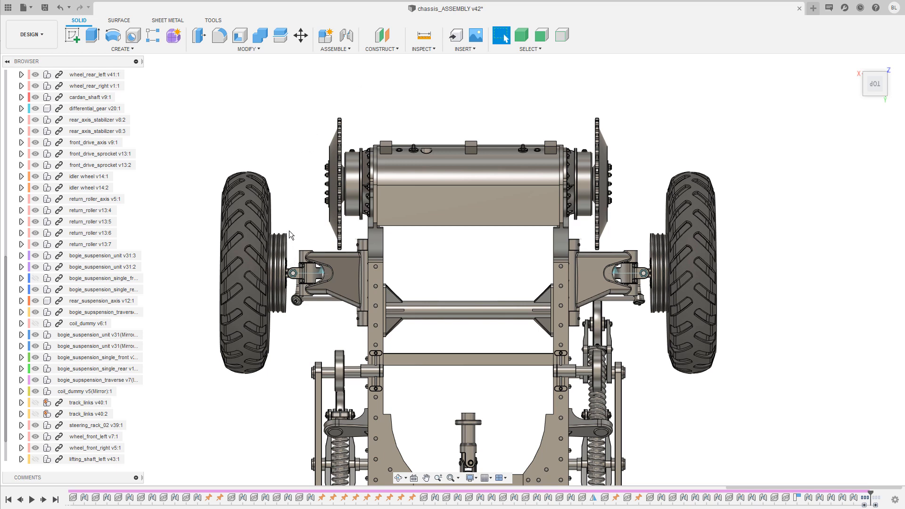
mouse_move(354, 87)
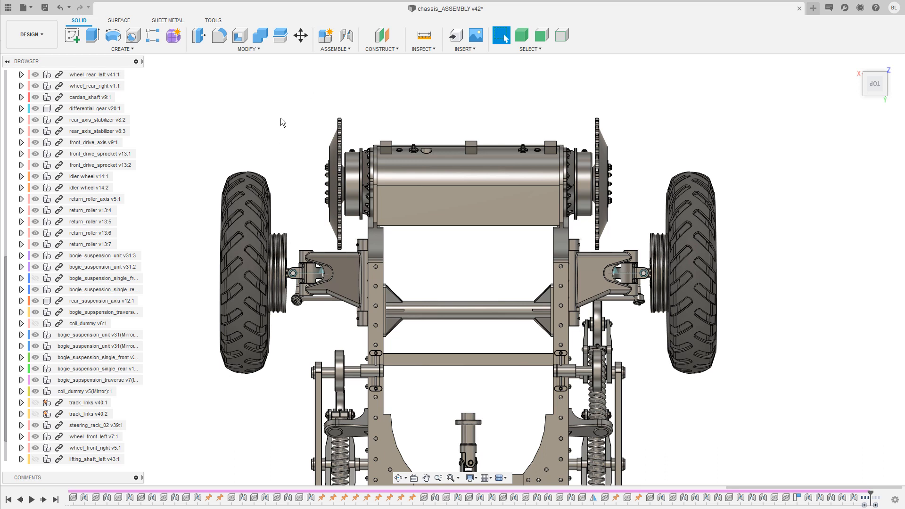
mouse_move(283, 136)
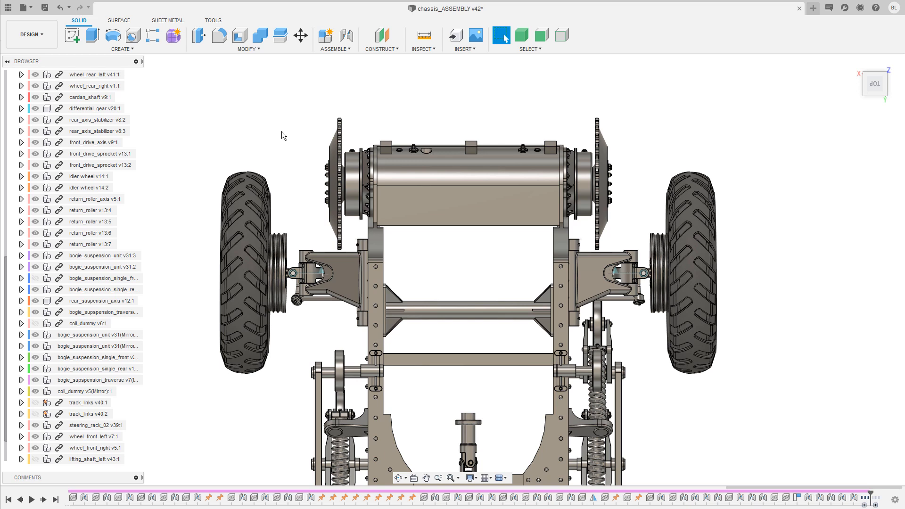
mouse_move(293, 118)
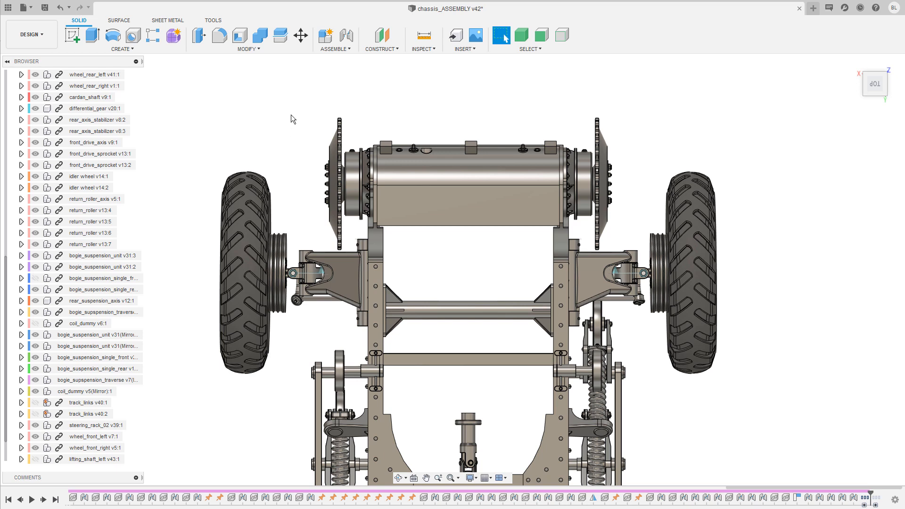
mouse_move(703, 114)
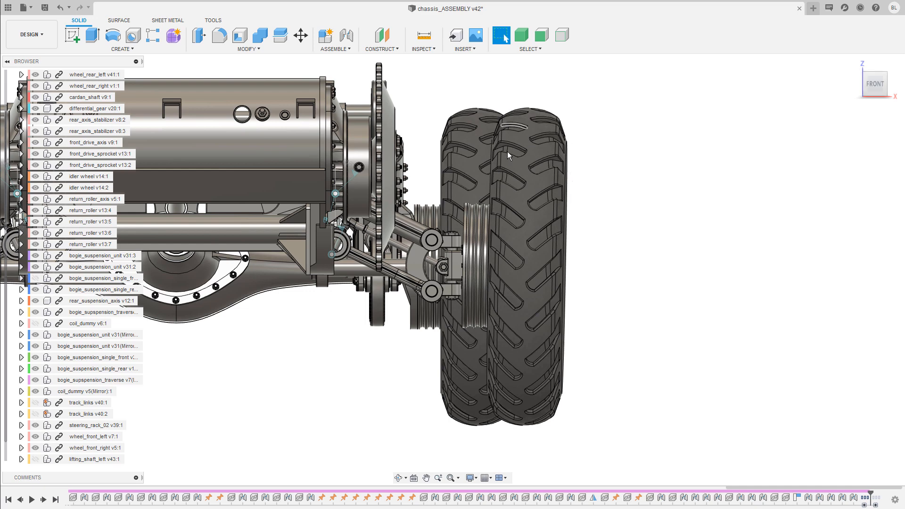
mouse_move(567, 106)
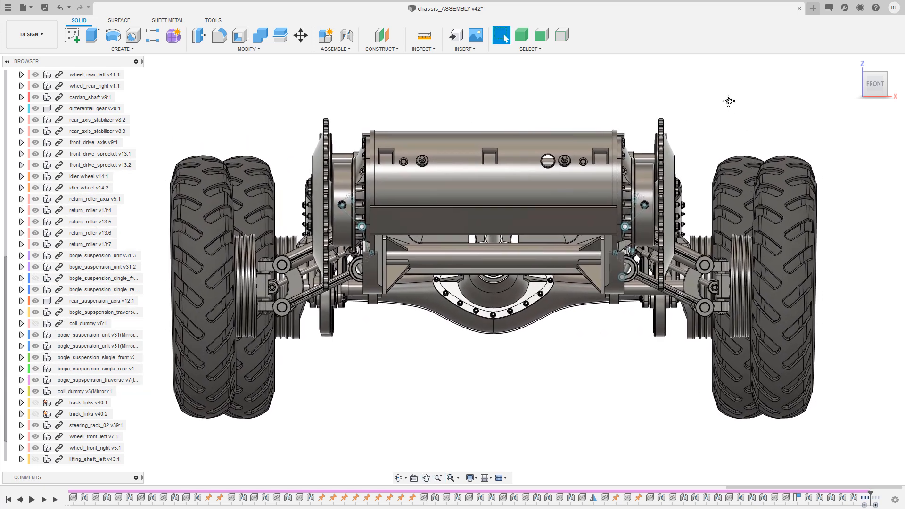
mouse_move(708, 96)
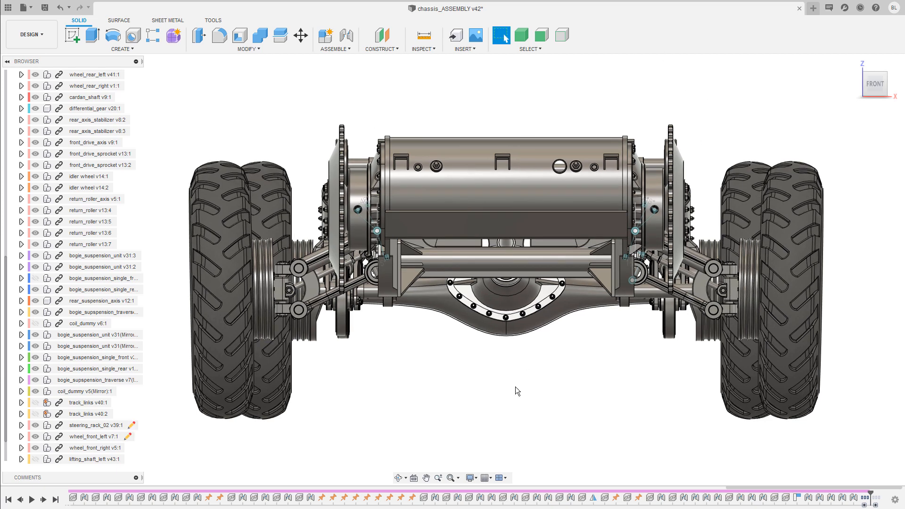
Step: Orbit in on the coil springs and lifting shaft beside the bogies
drag(516, 260, 560, 202)
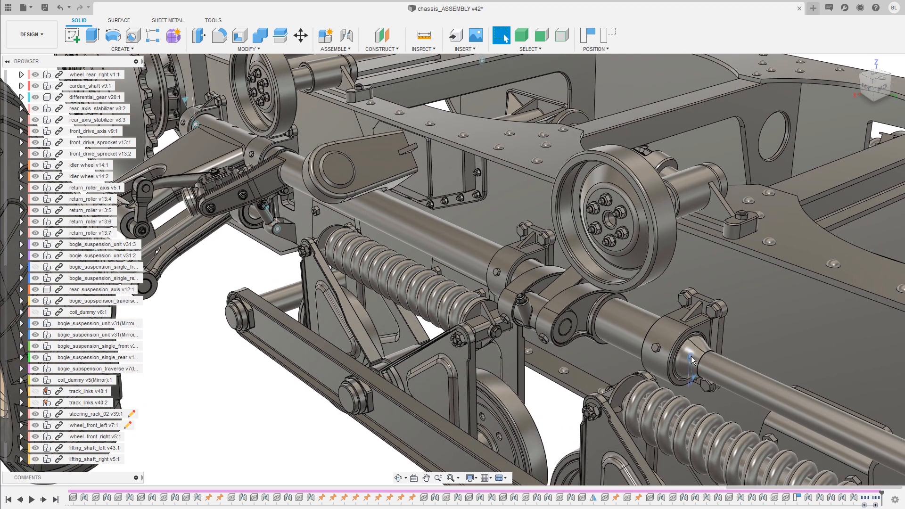
Step: Return to the Home view showing the full chassis in perspective
right_click(692, 360)
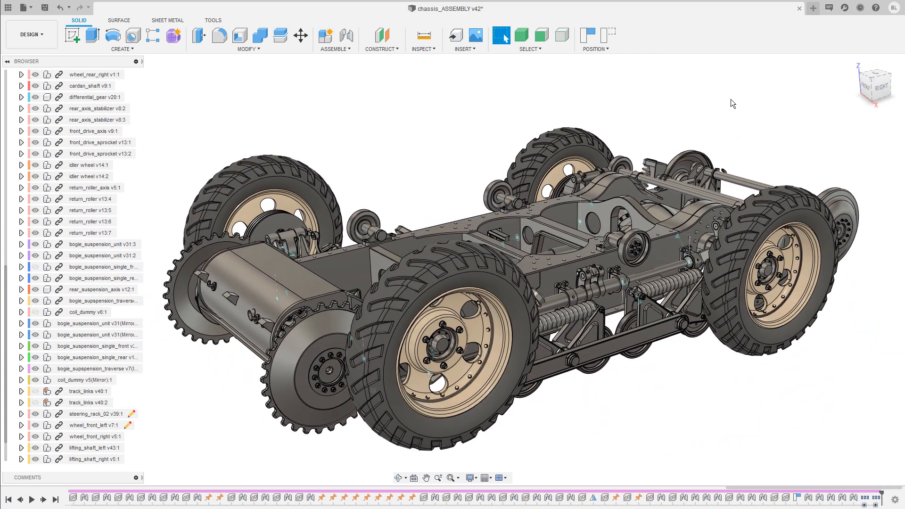
mouse_move(207, 279)
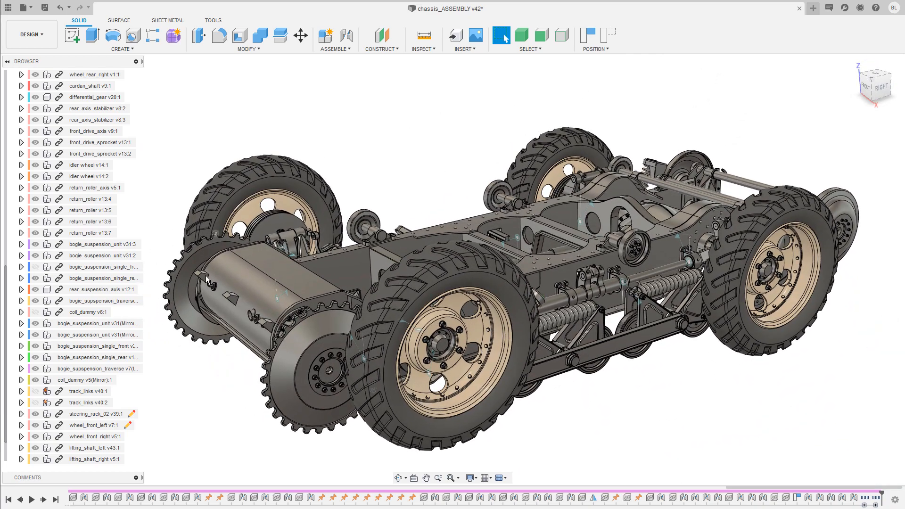
Step: Make track_links v40:1 and v40:2 visible around the wheels and sprockets
click(34, 402)
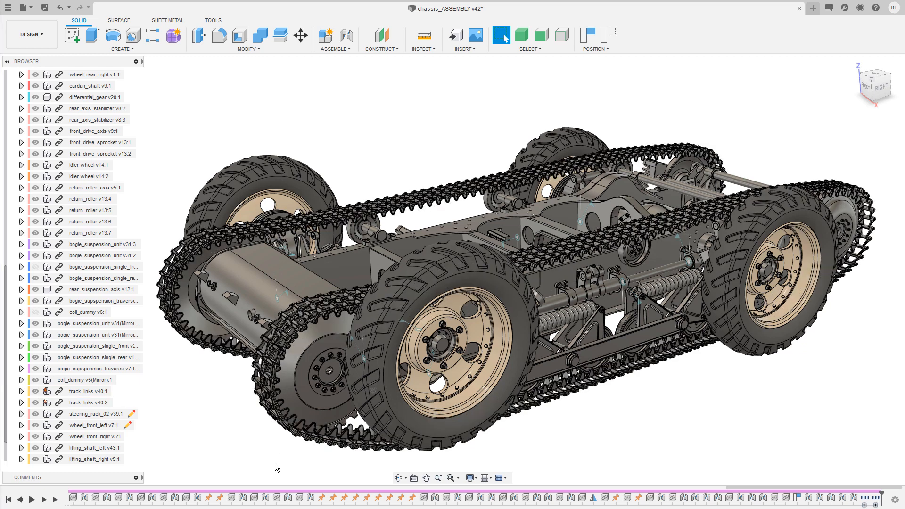
mouse_move(651, 432)
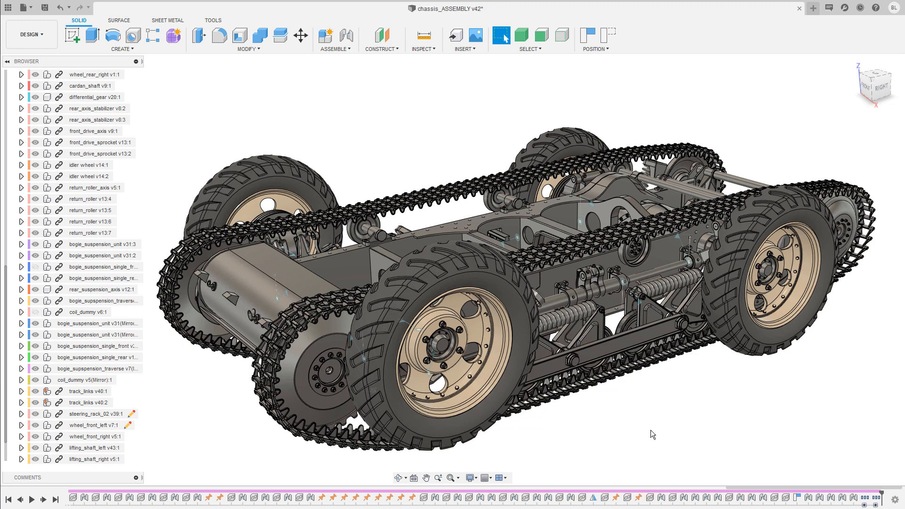
mouse_move(656, 441)
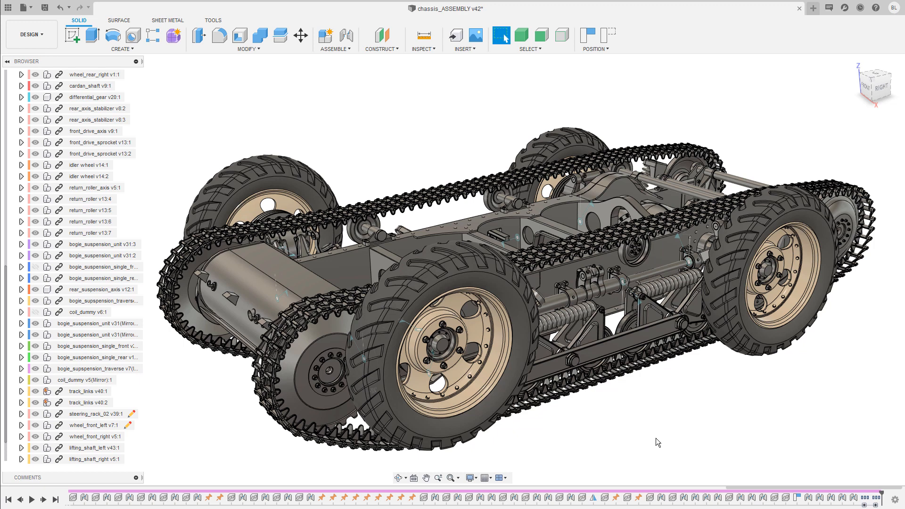
mouse_move(216, 442)
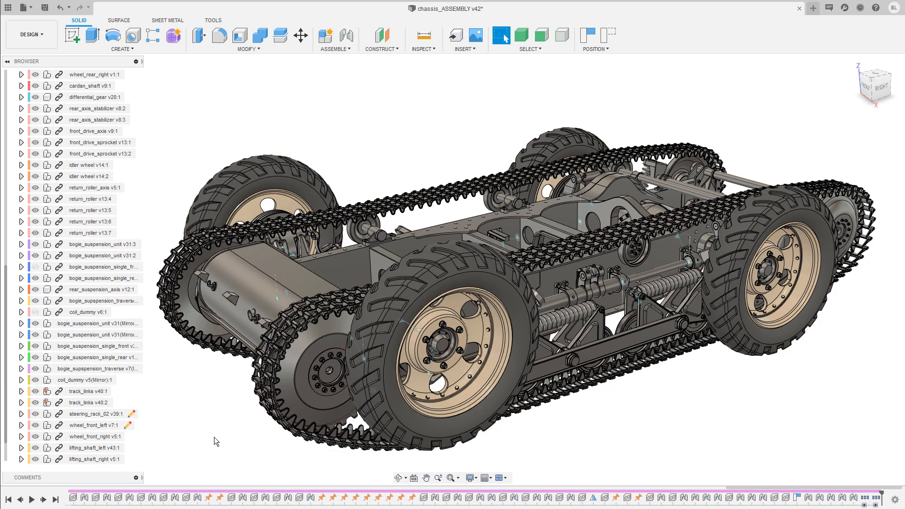